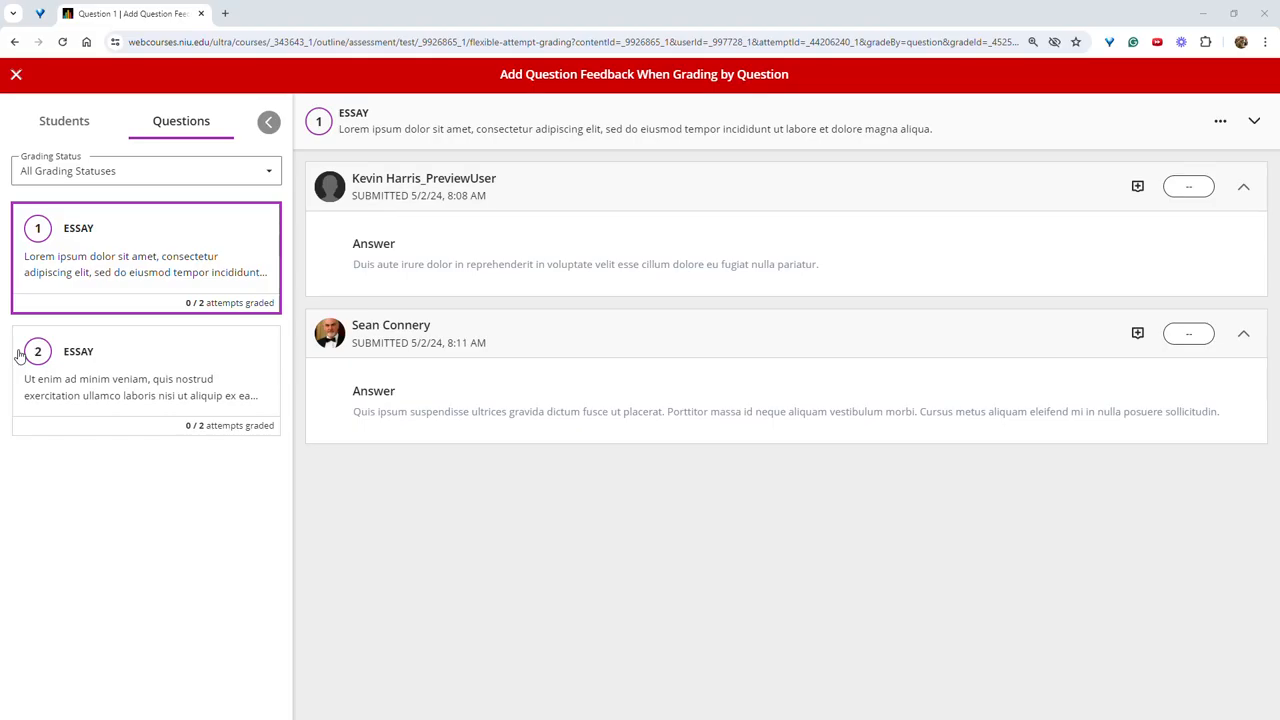
mouse_move(214, 178)
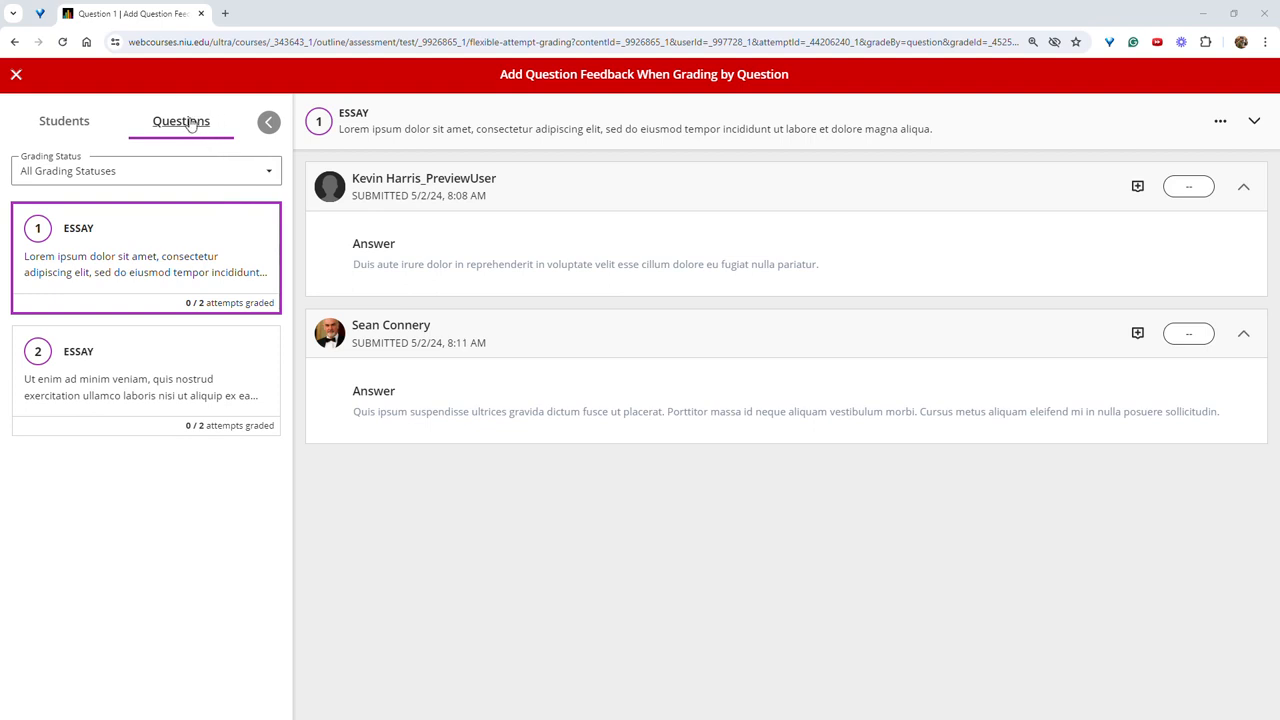
mouse_move(1108, 174)
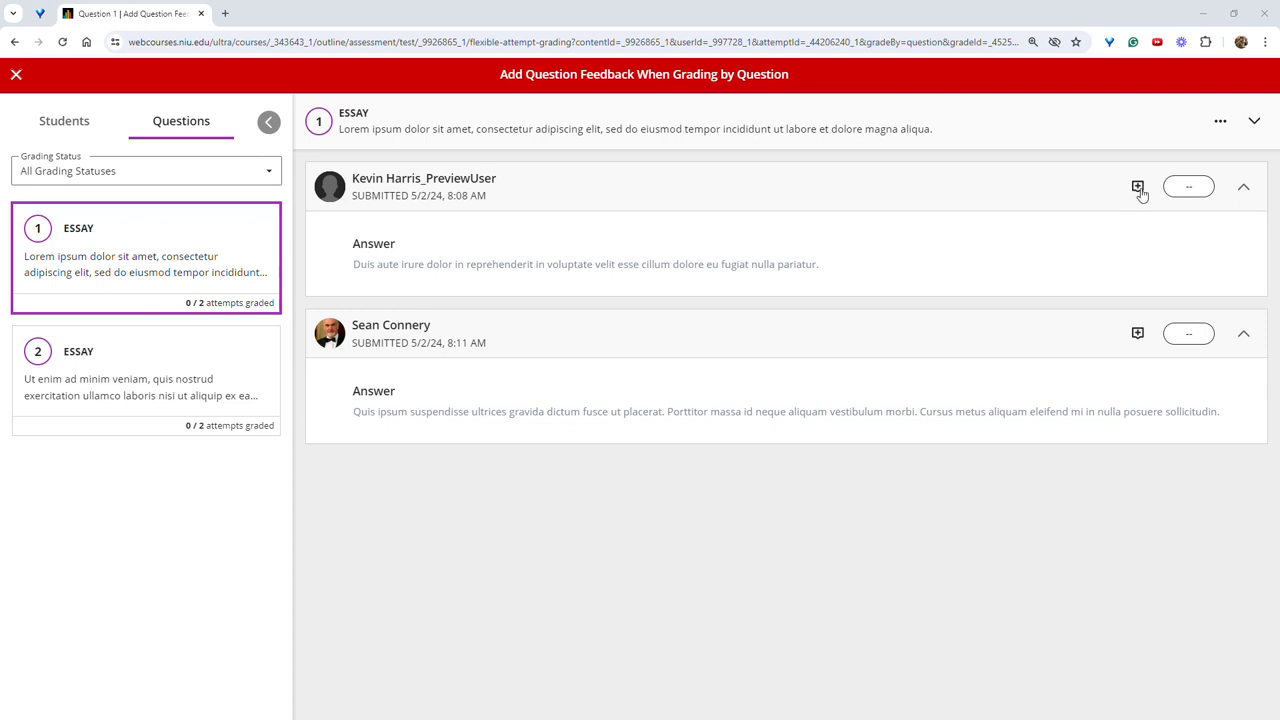
Add and save feedback on Kevin Harris_PreviewUser's question 1 essay answer.
left_click(1137, 187)
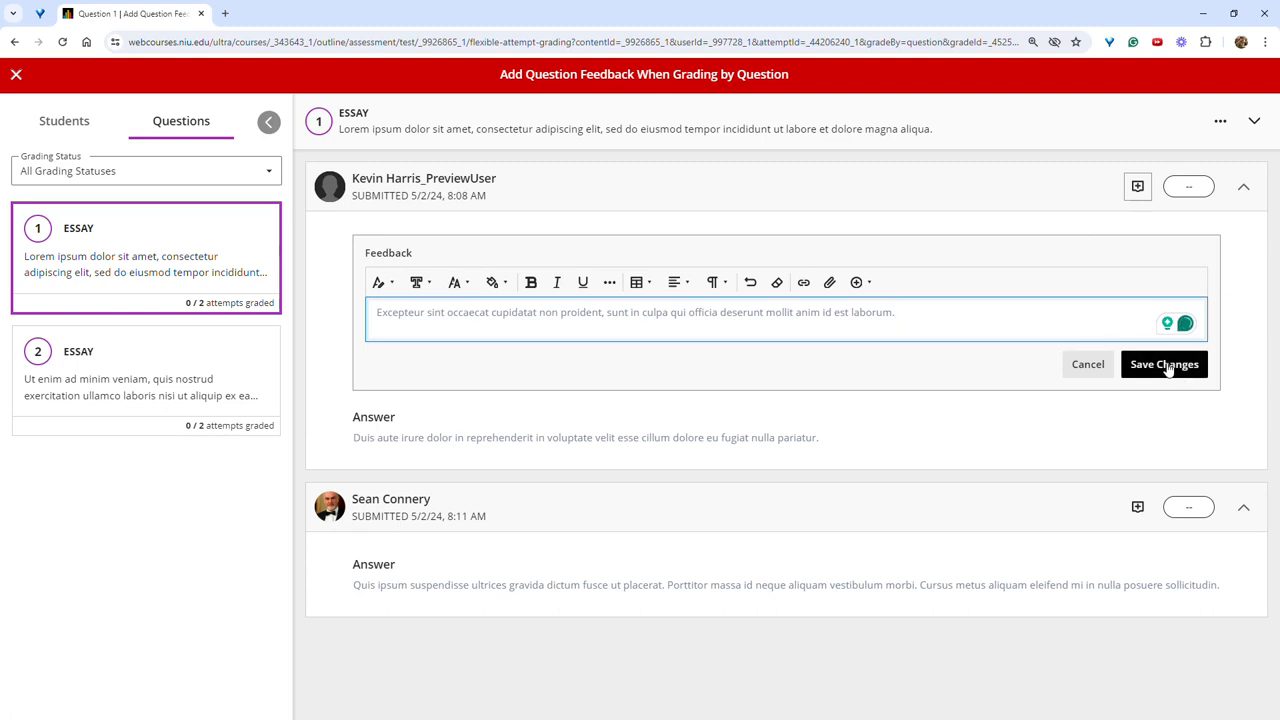
left_click(1163, 363)
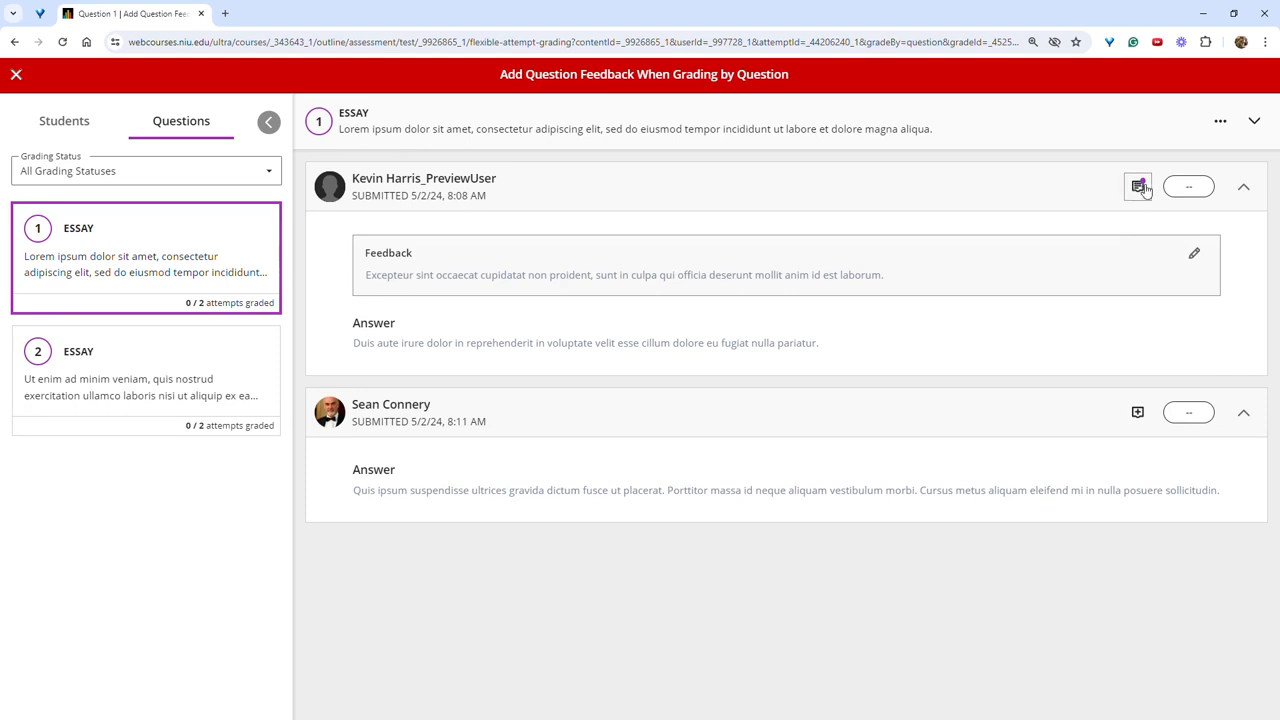
mouse_move(435, 388)
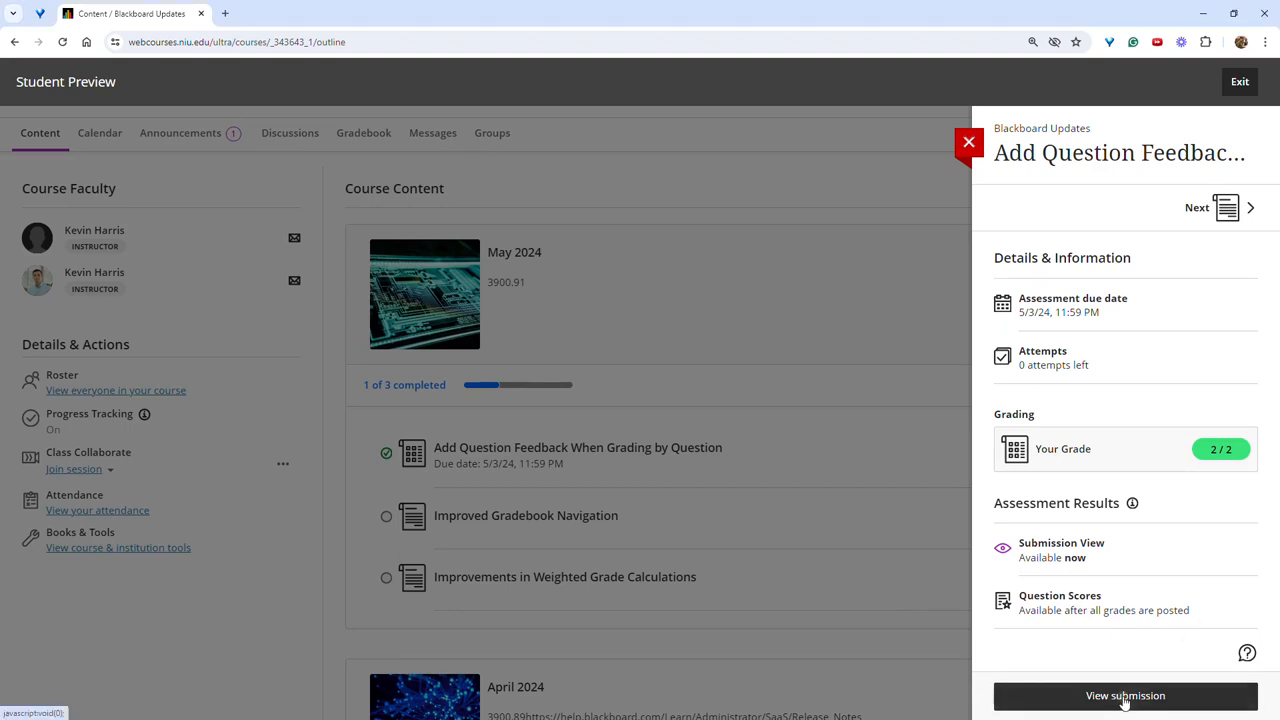
View the previewed submission and scroll down to the Question 1 feedback.
left_click(1125, 695)
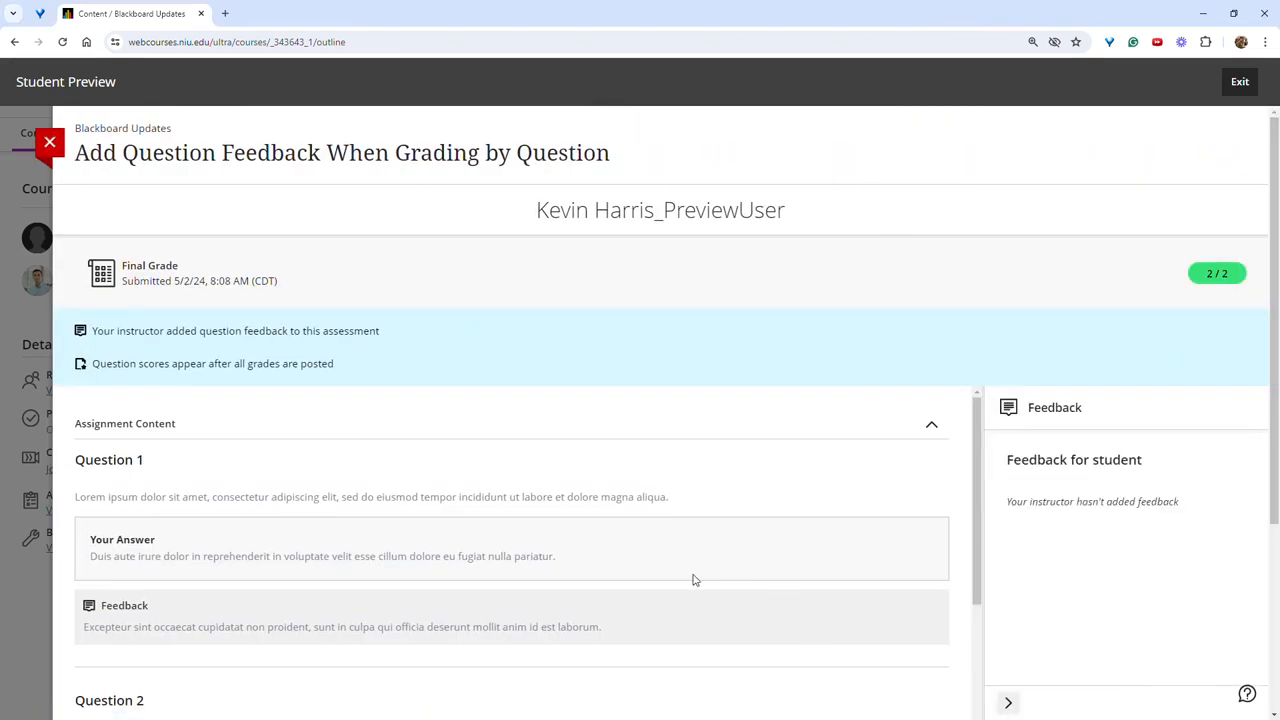
scroll("down", 3)
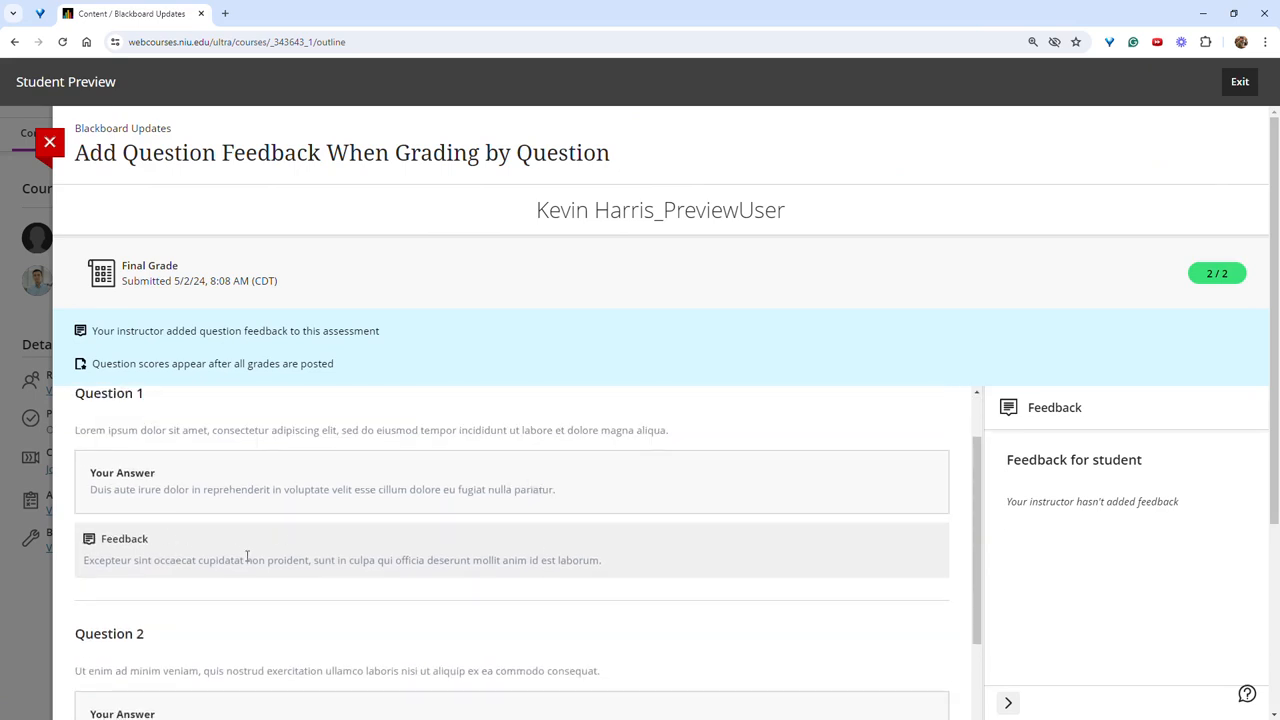
scroll("down", 3)
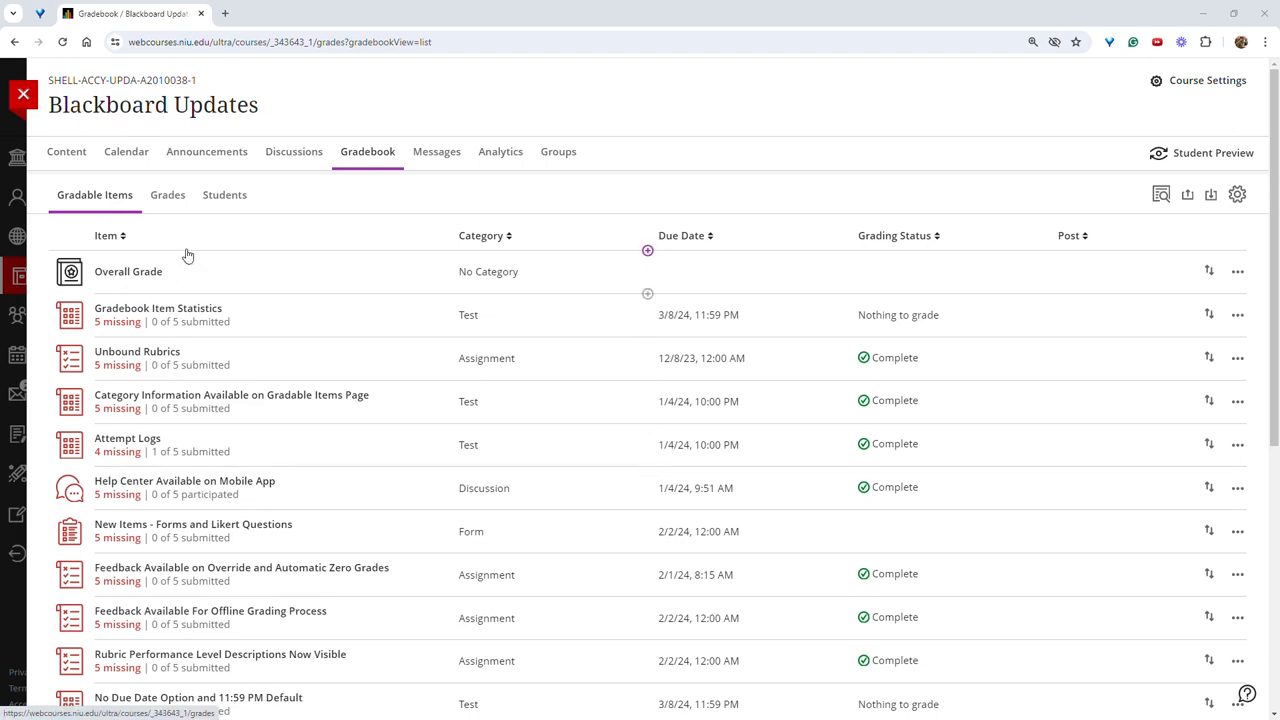
Browse the Grades grid and Students list, then open the first student's grades.
left_click(167, 194)
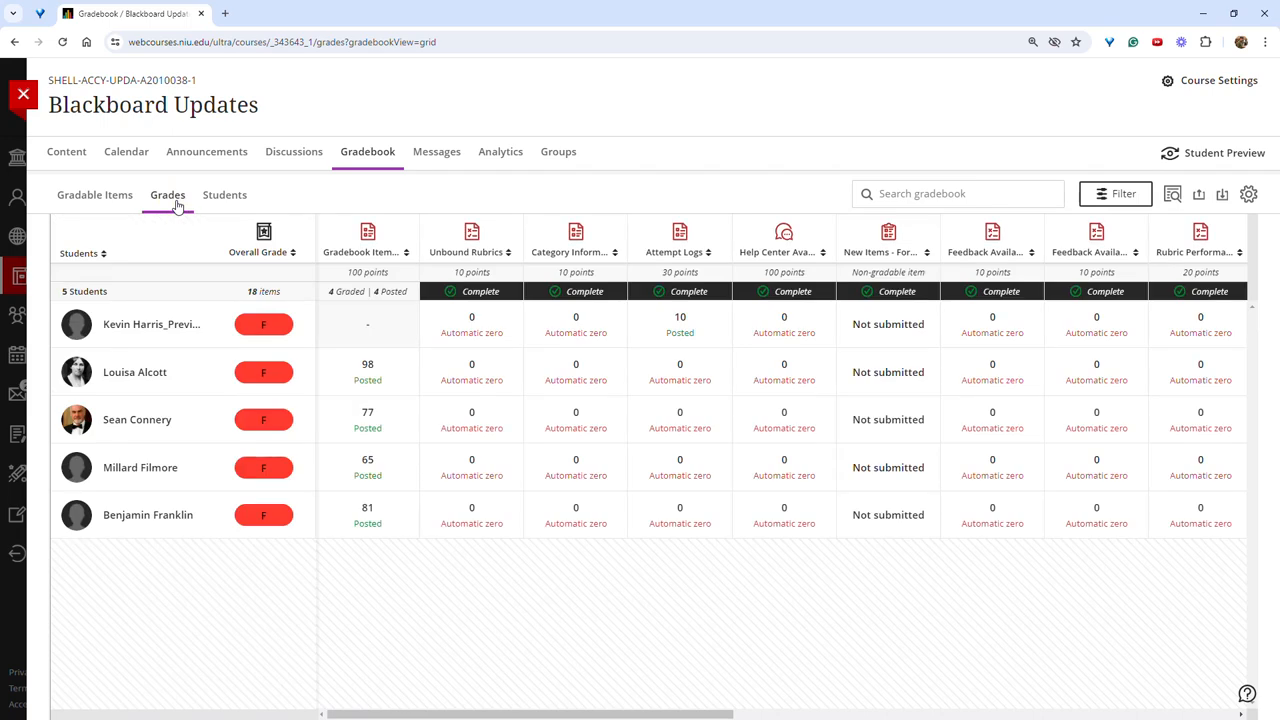
left_click(224, 195)
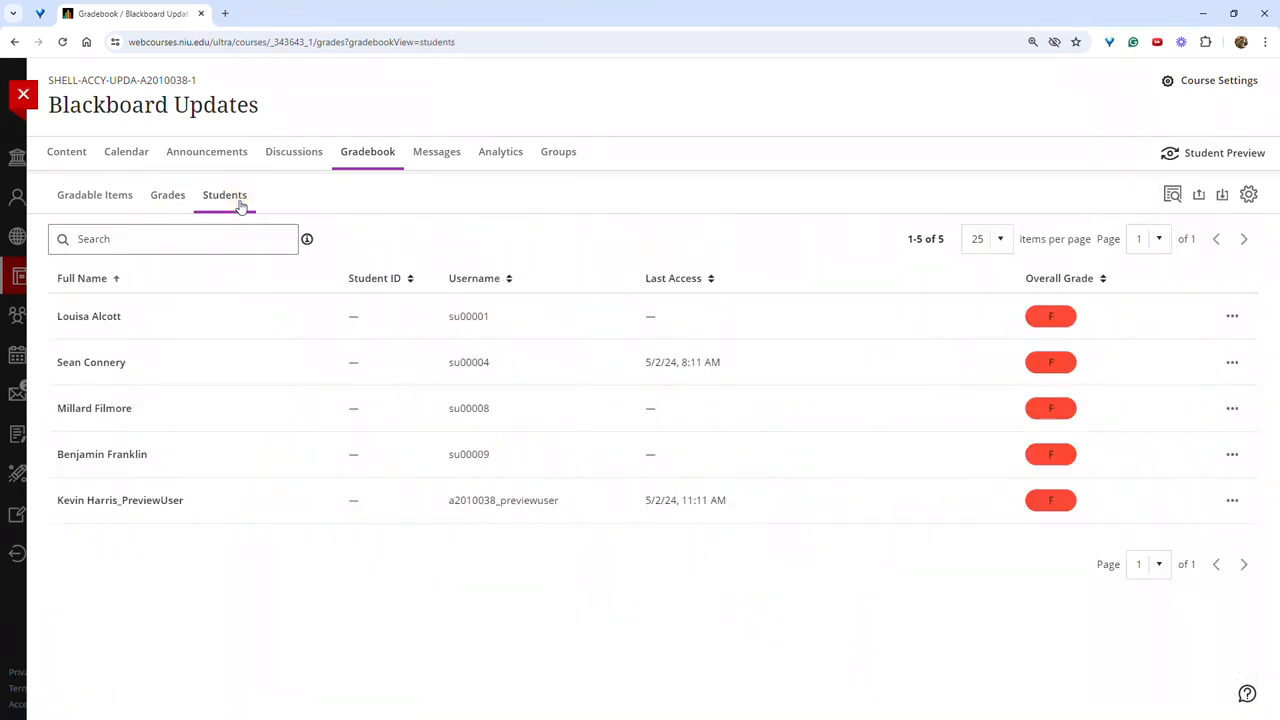
mouse_move(235, 207)
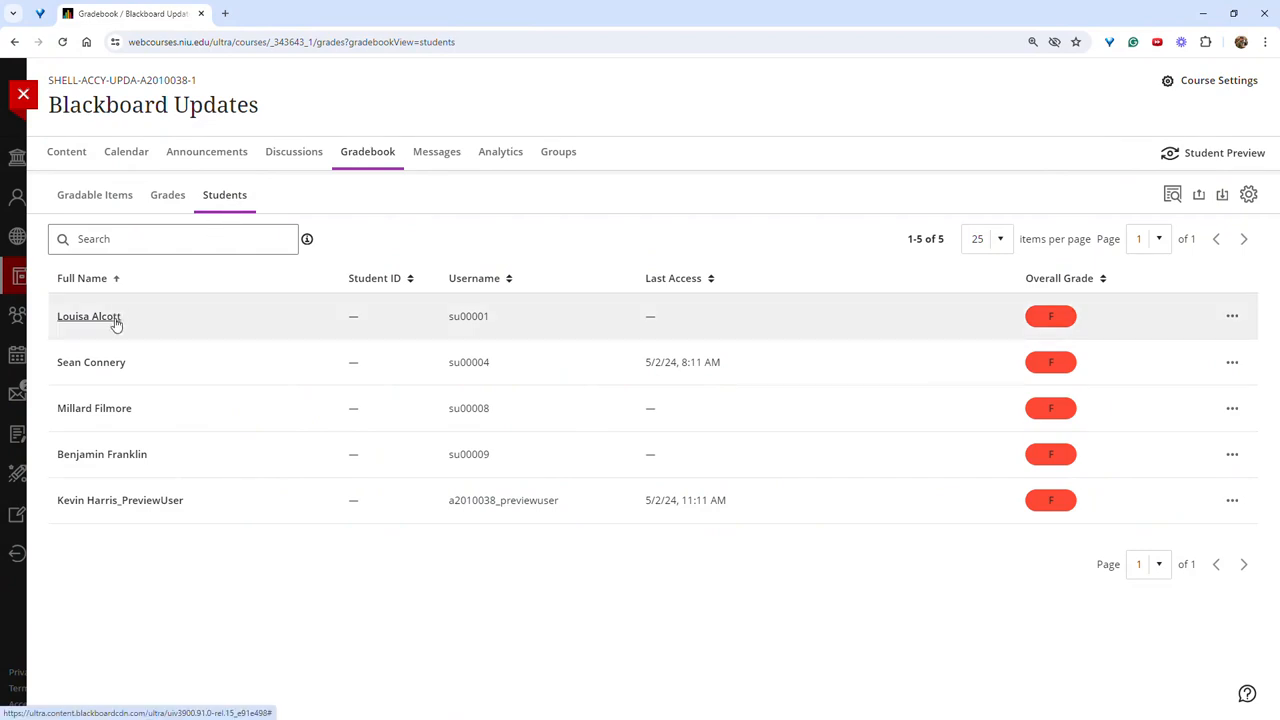
left_click(88, 316)
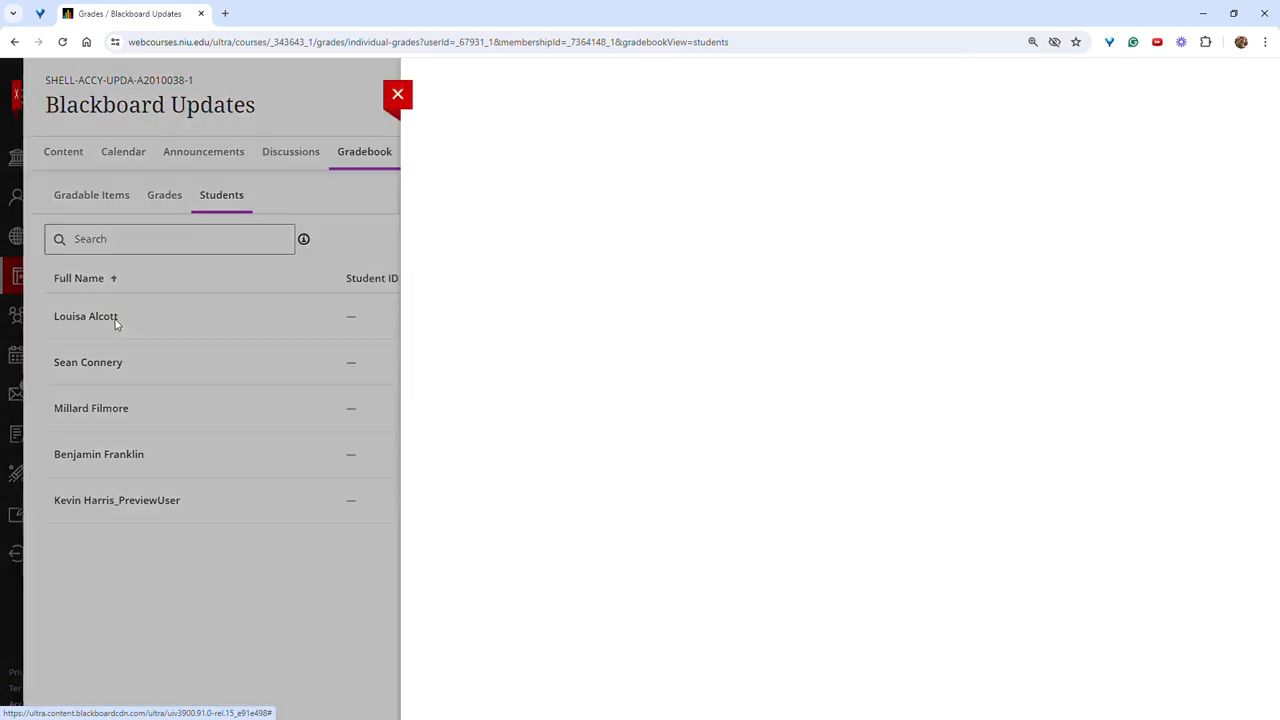
left_click(86, 316)
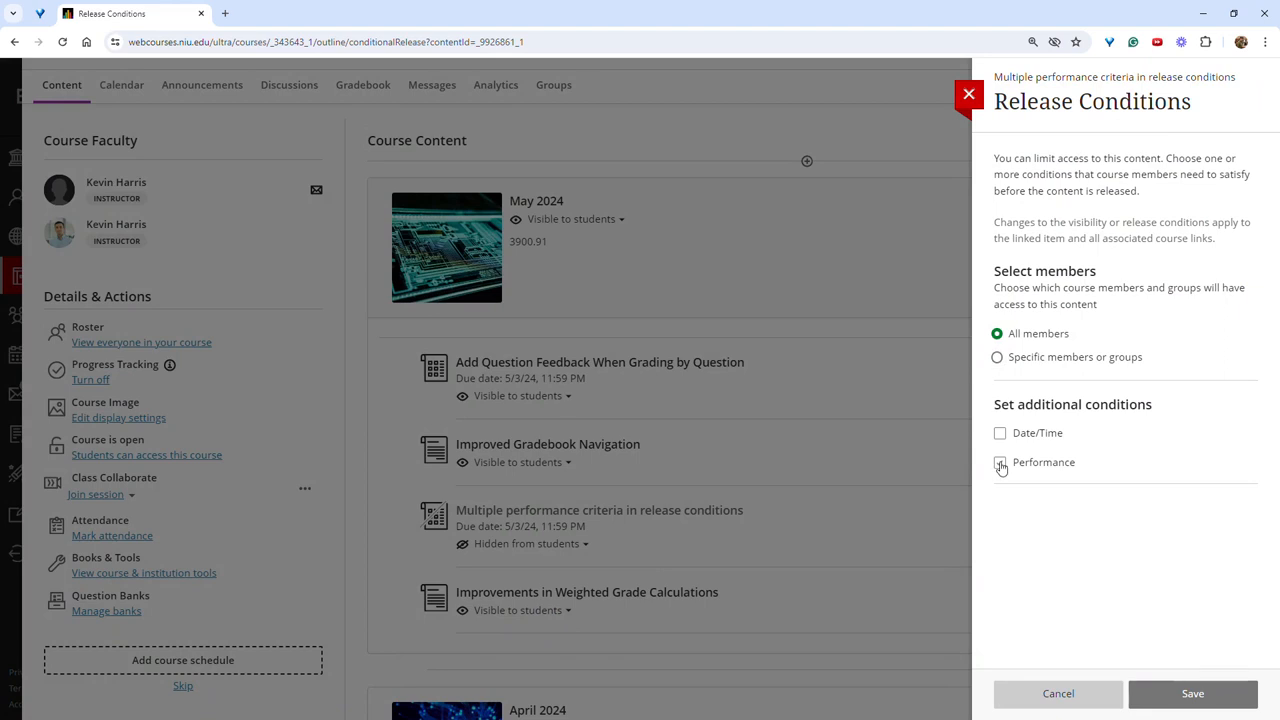
Add a performance condition requiring 8 points or higher on Unbound Rubrics.
left_click(1000, 462)
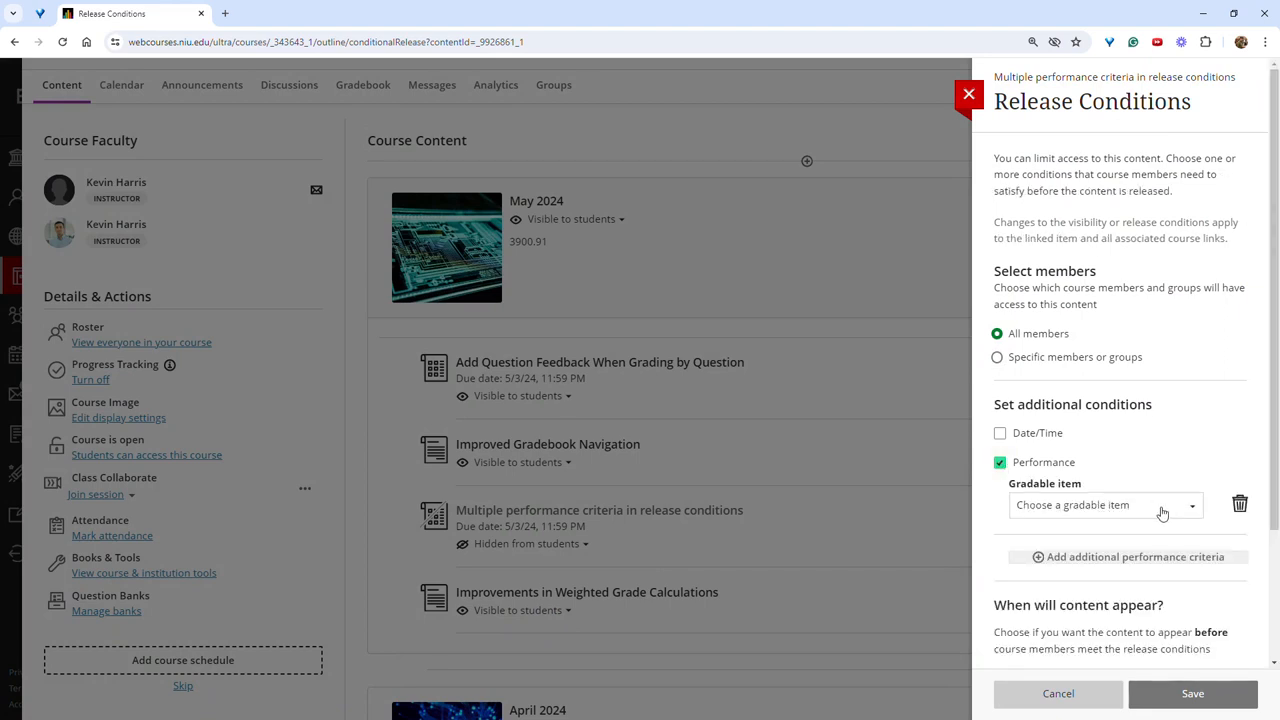
left_click(1105, 504)
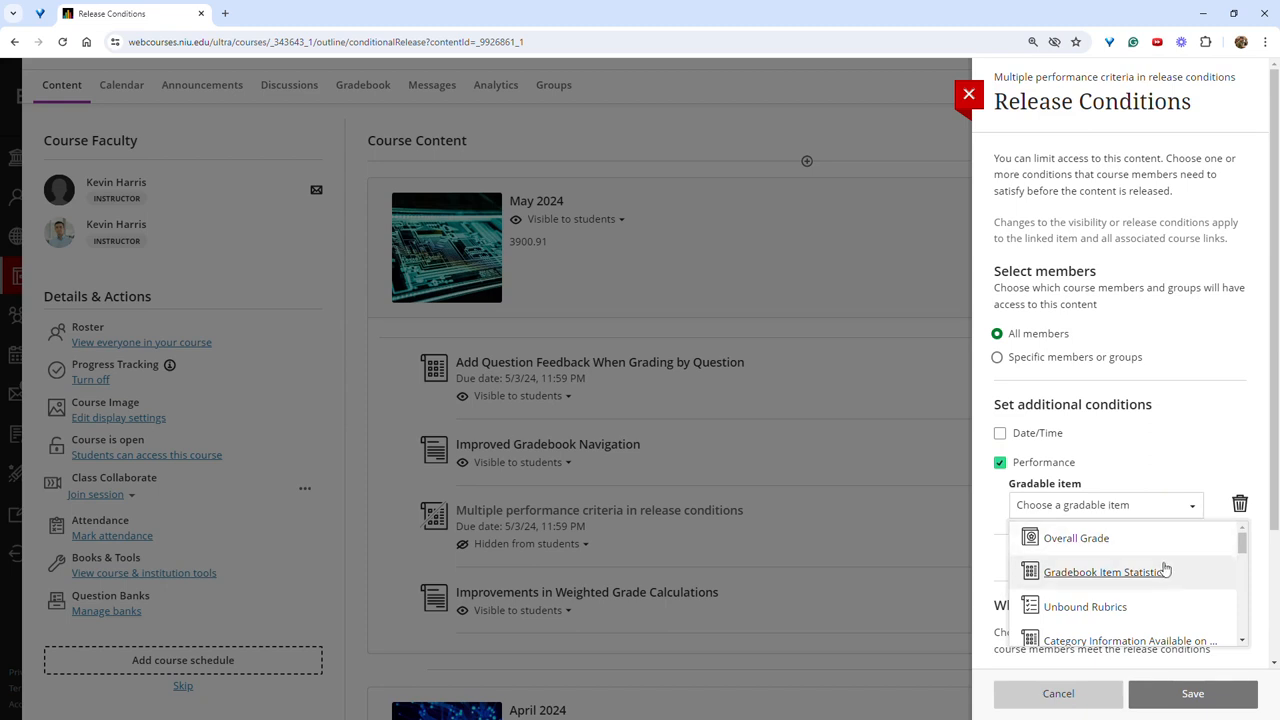
left_click(1085, 606)
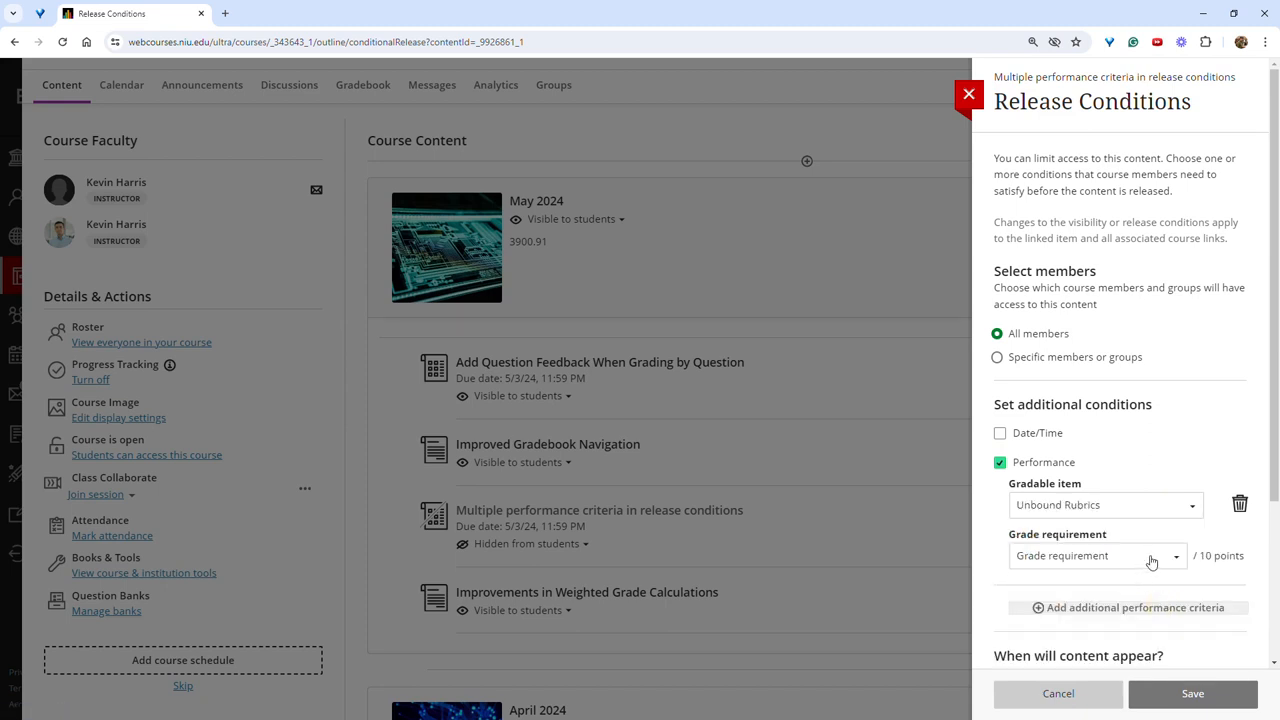
left_click(1097, 555)
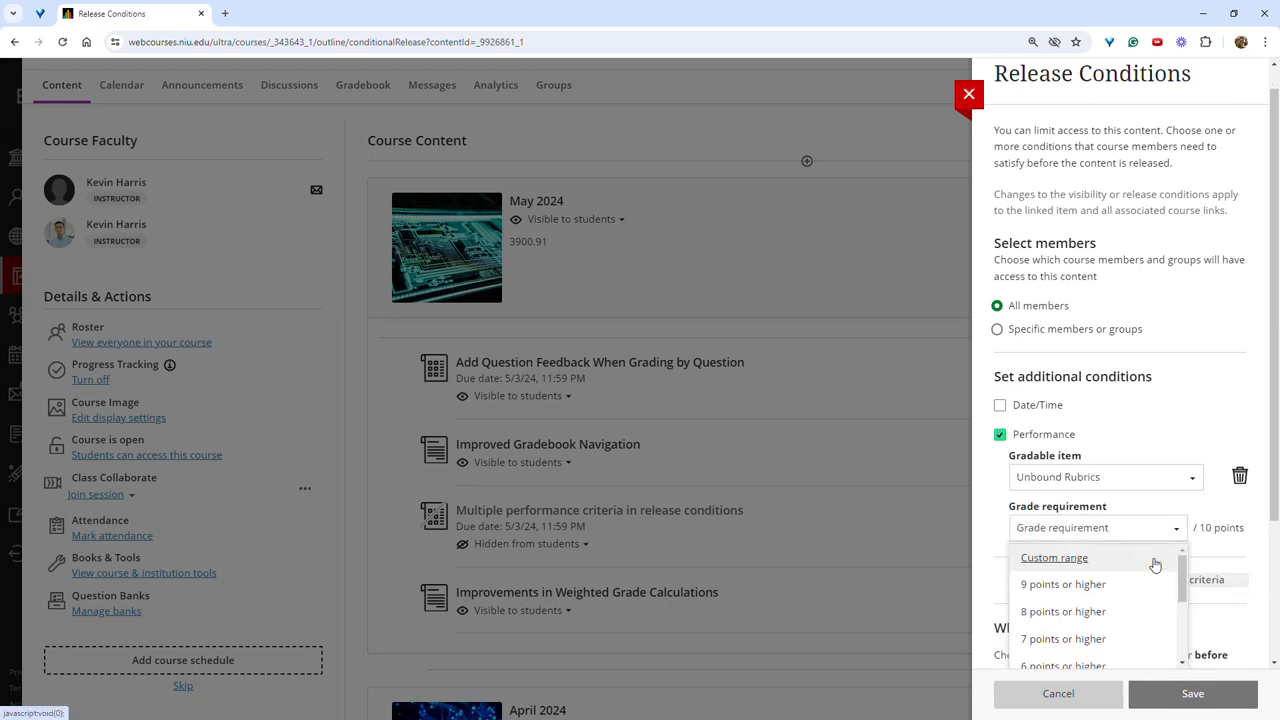
left_click(1063, 611)
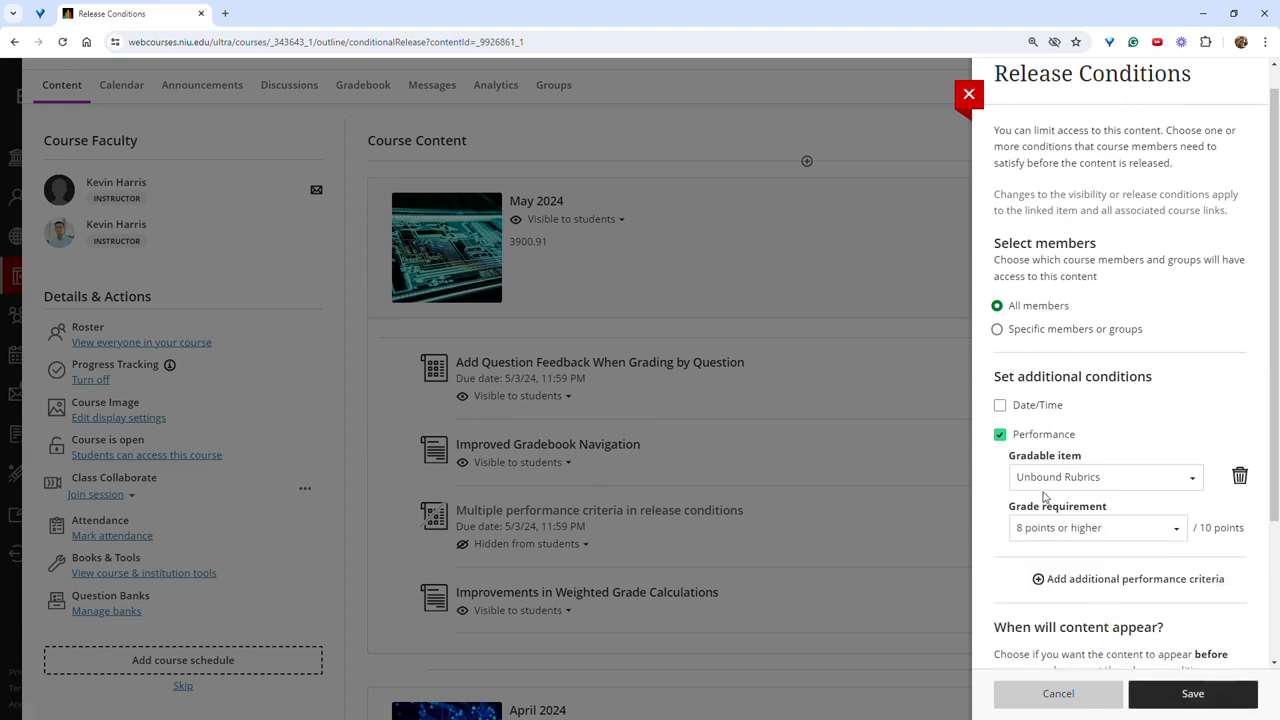
scroll("down", 3)
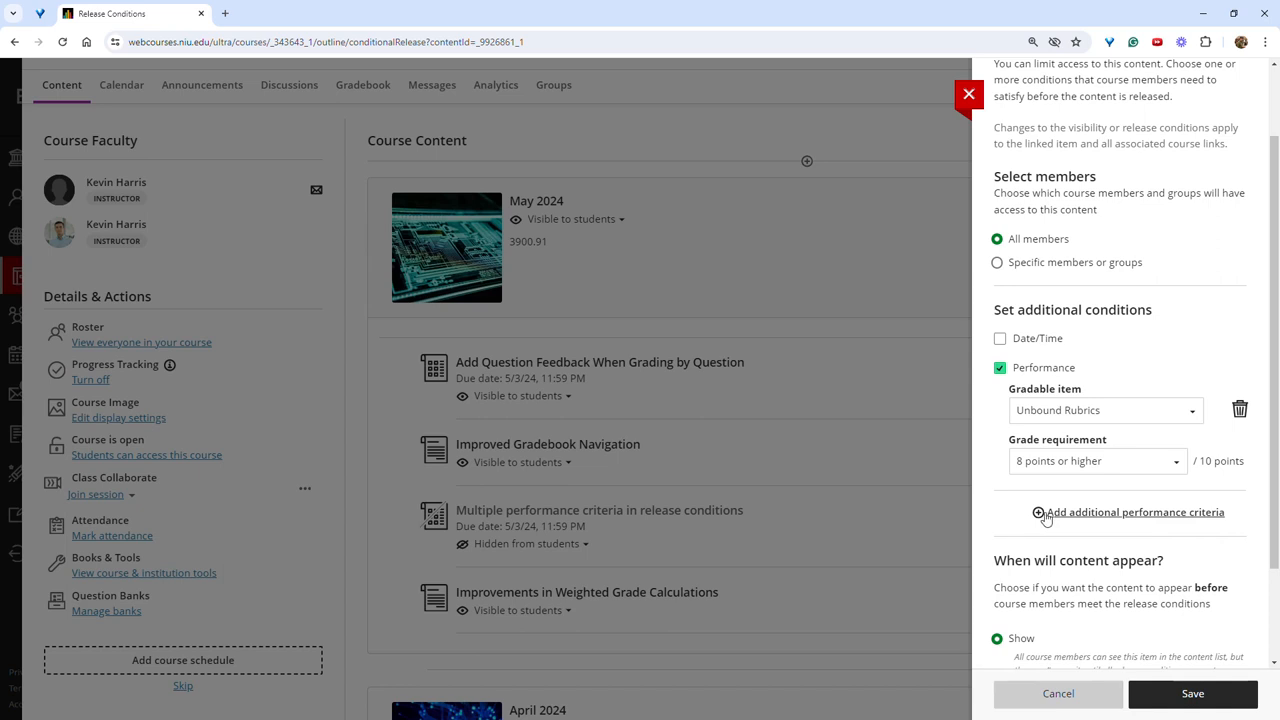
Add a second 8-points-or-higher criterion on the override-feedback item and save.
left_click(1044, 512)
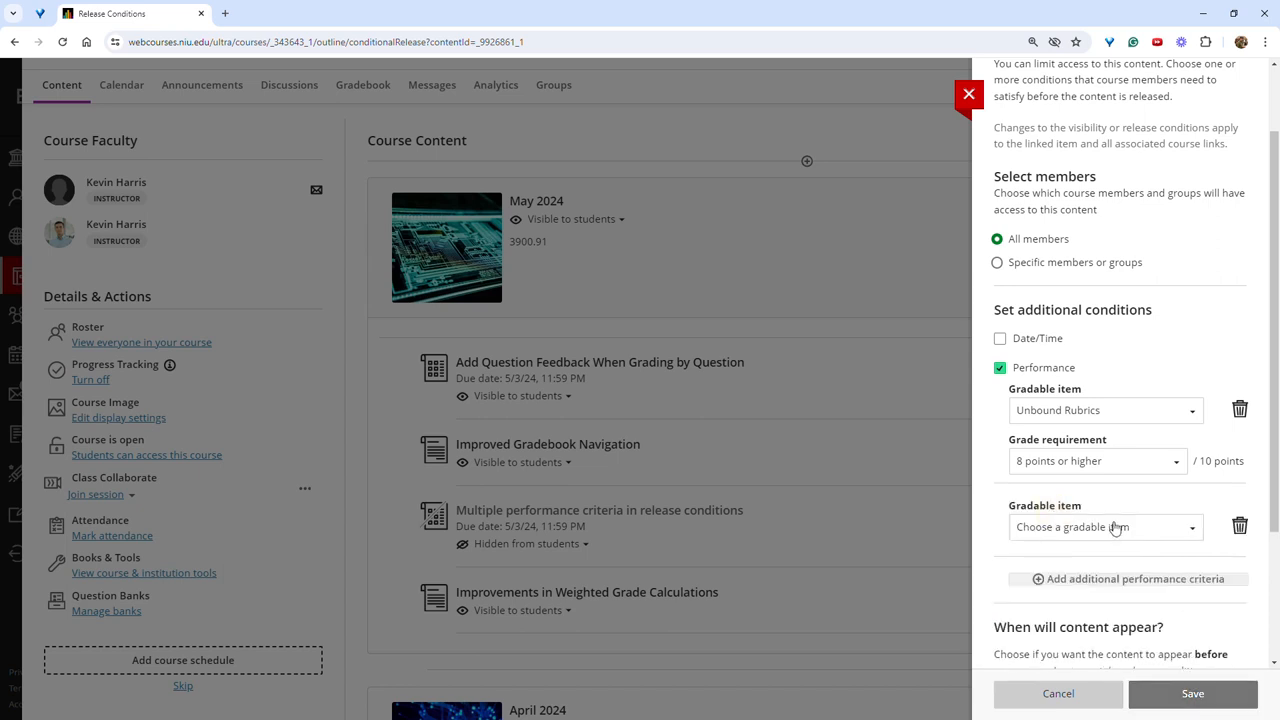
left_click(1100, 527)
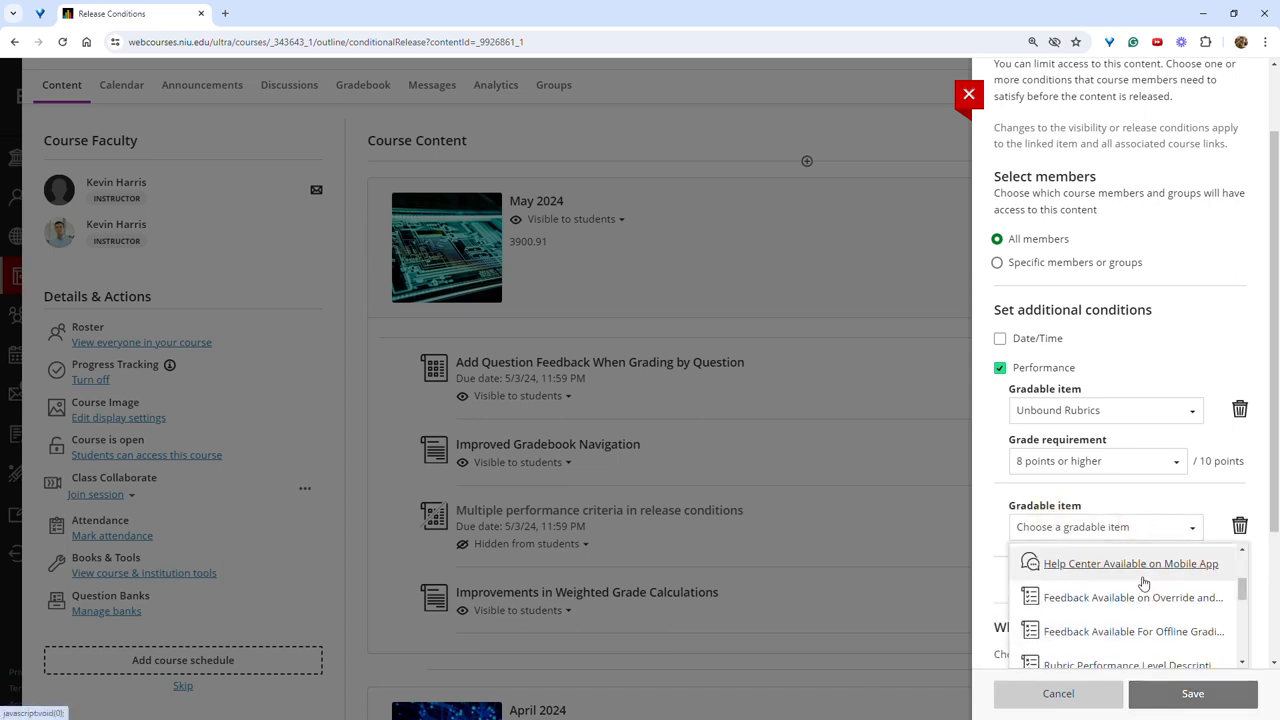
left_click(1132, 597)
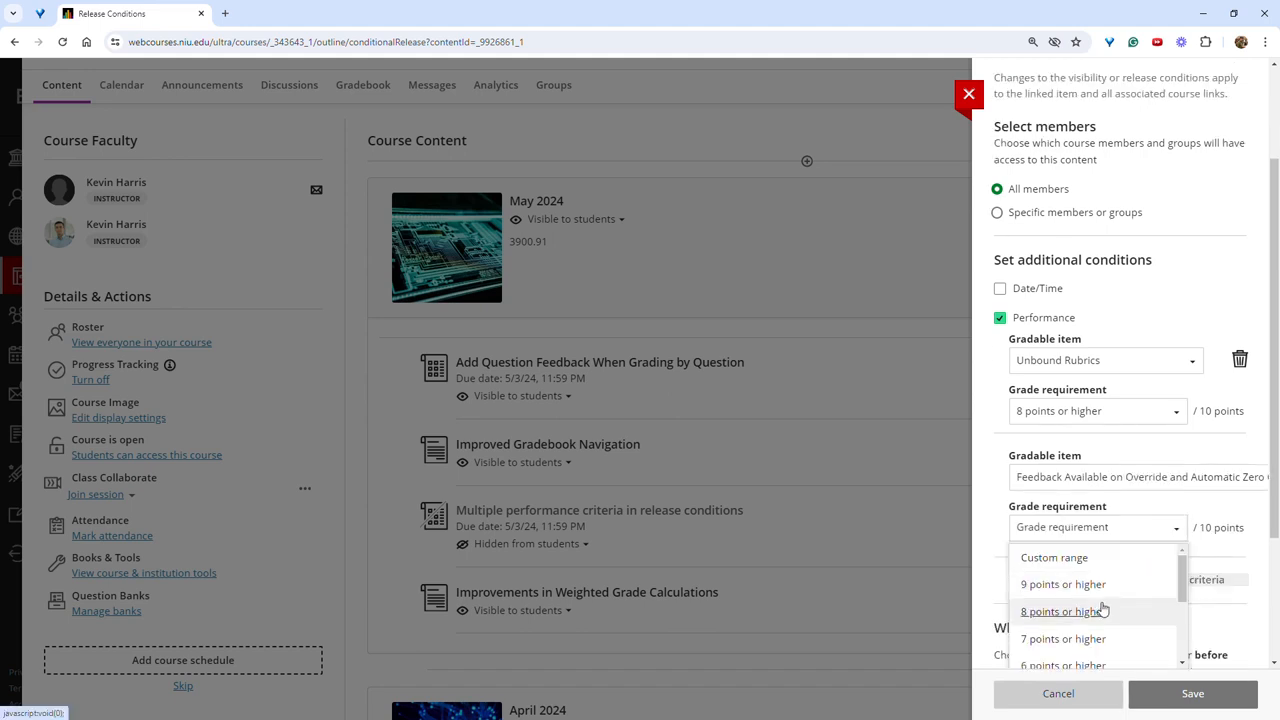
left_click(1063, 611)
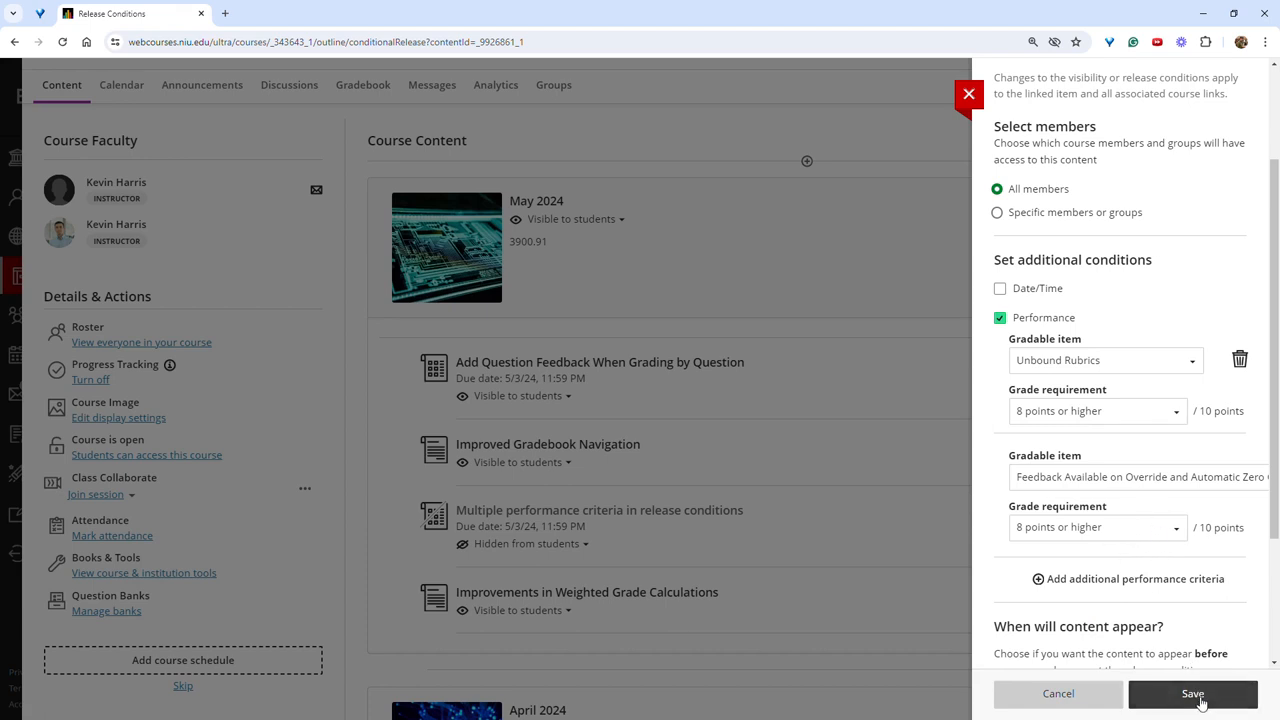
left_click(1192, 693)
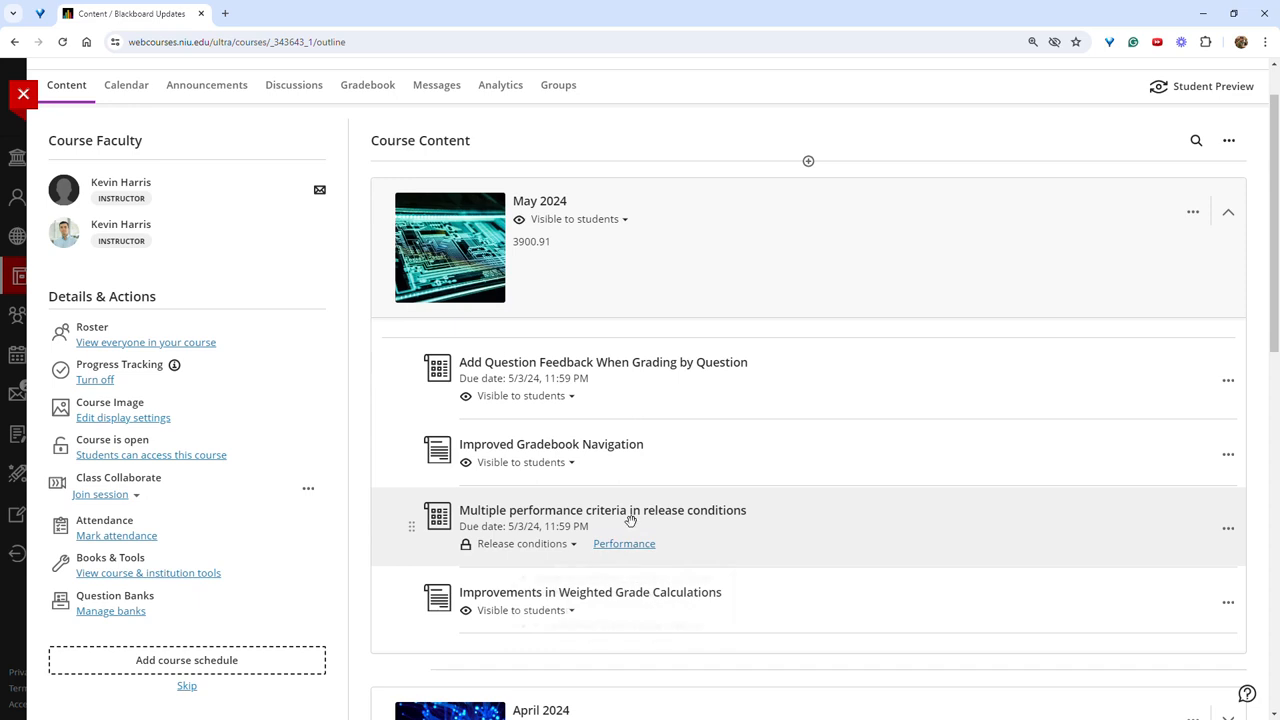
Go to the Gradebook's Students view showing five students' overall grades.
left_click(367, 85)
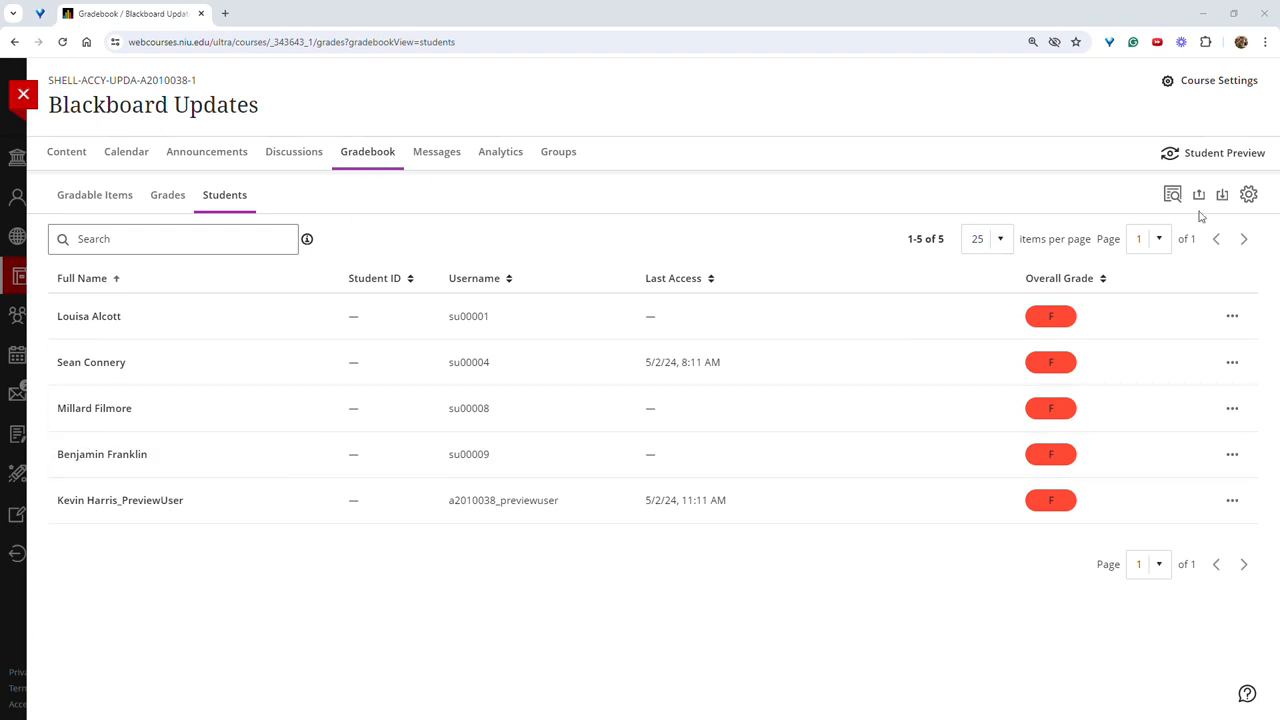
Open Manage overall grade settings from the Gradebook Settings gear.
left_click(1248, 194)
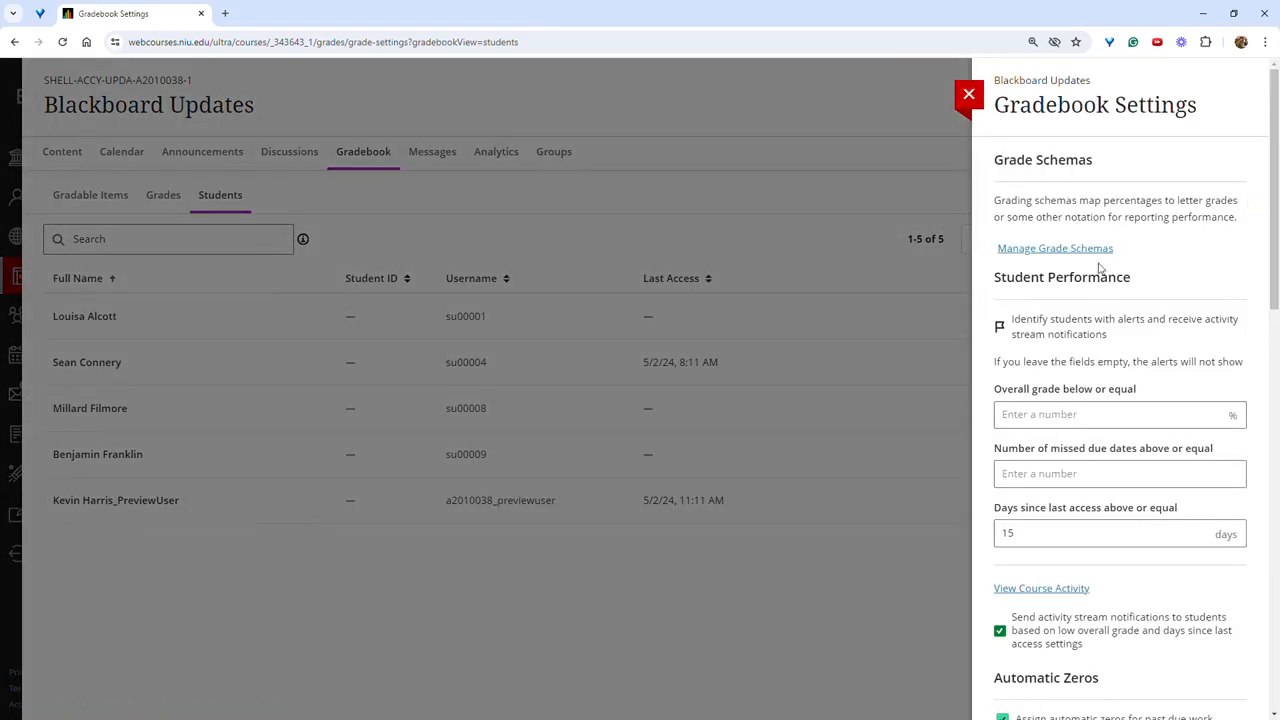
scroll("down", 3)
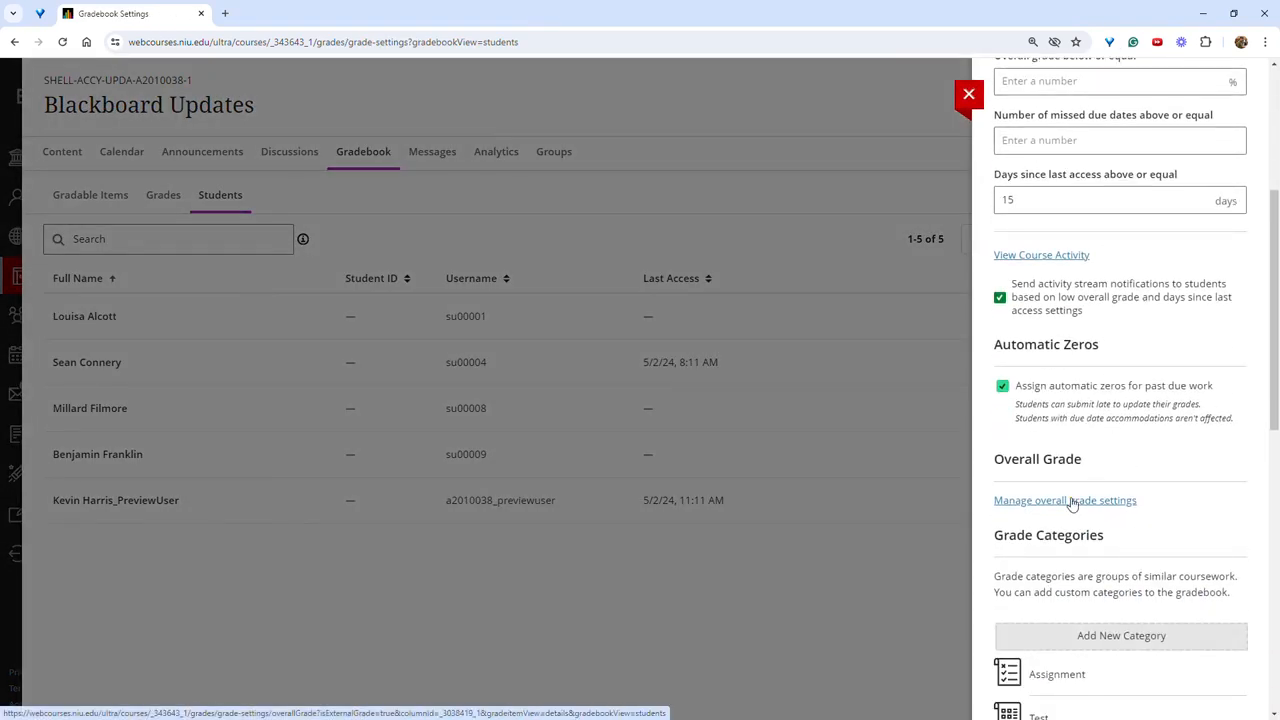
left_click(1064, 500)
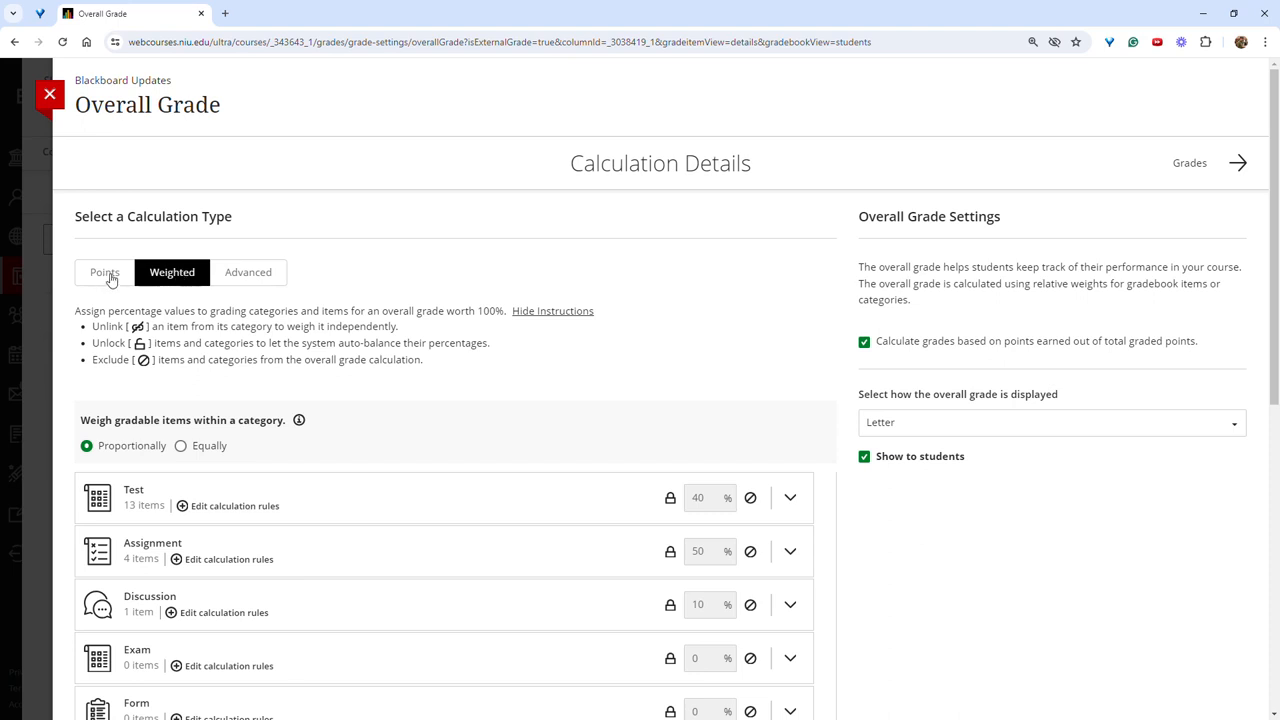
mouse_move(131, 277)
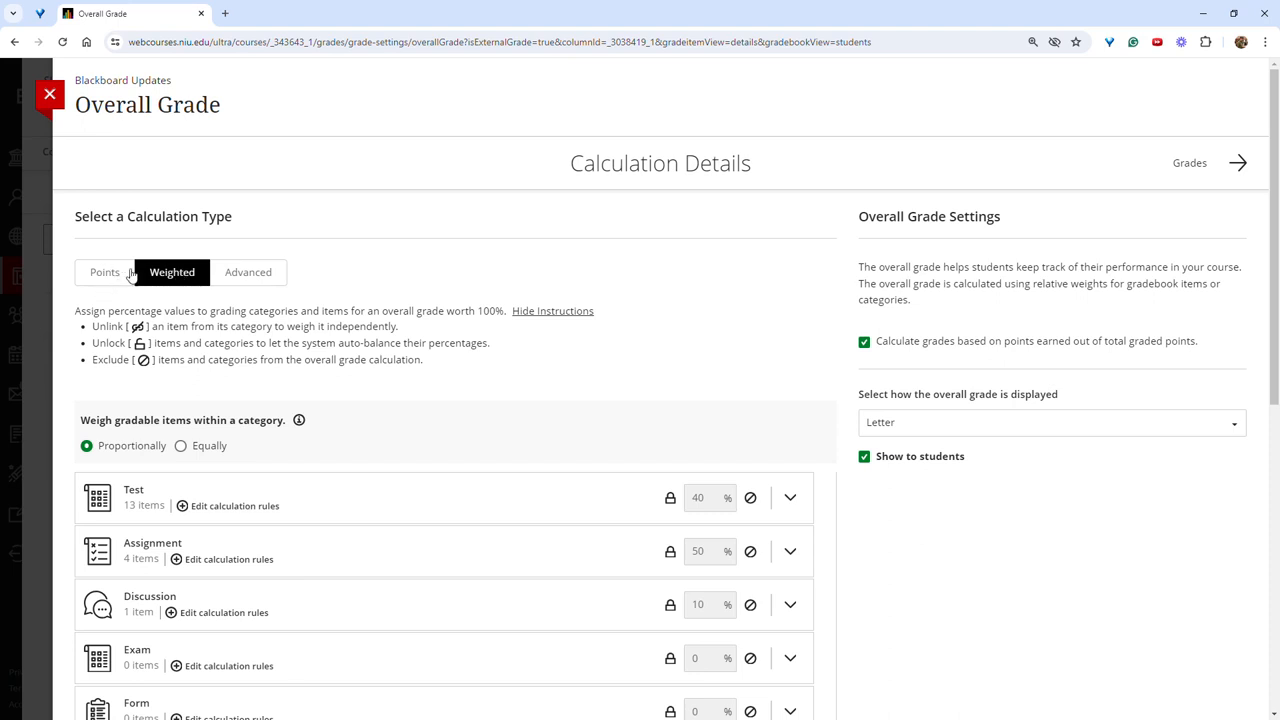
mouse_move(172, 271)
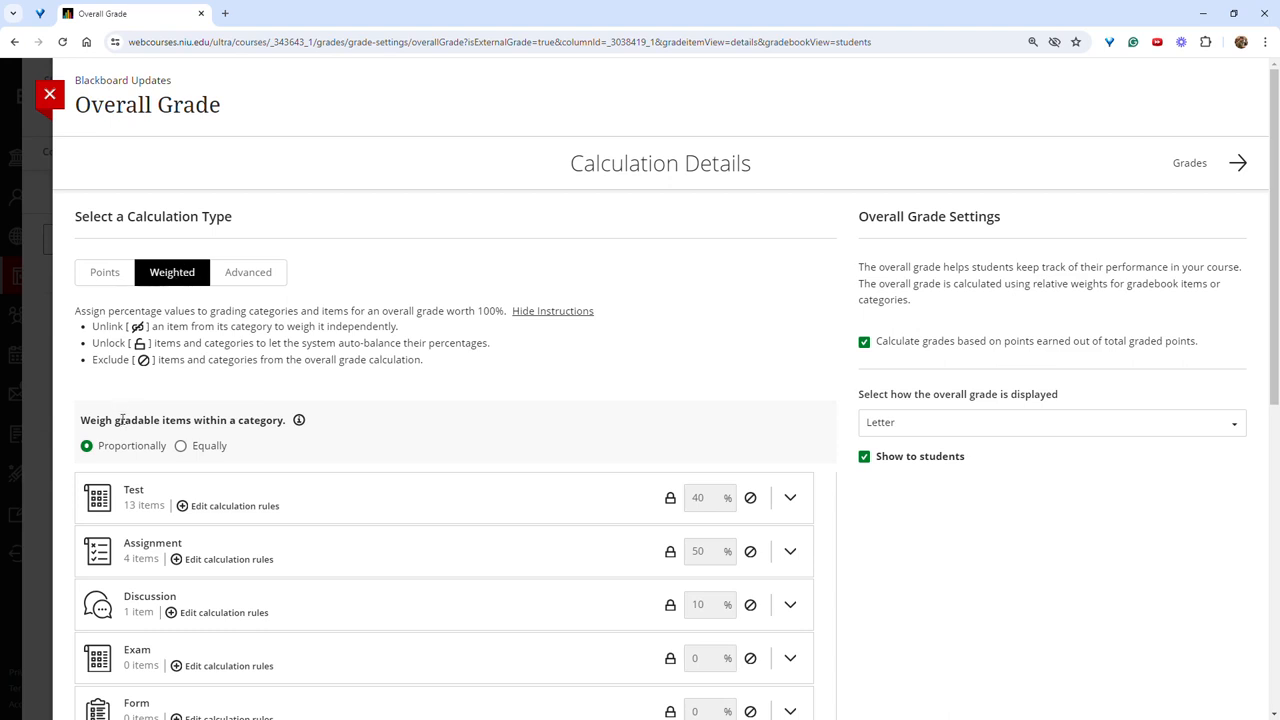
Expand the Assignment category to show its four items' percentage weights.
left_click(86, 445)
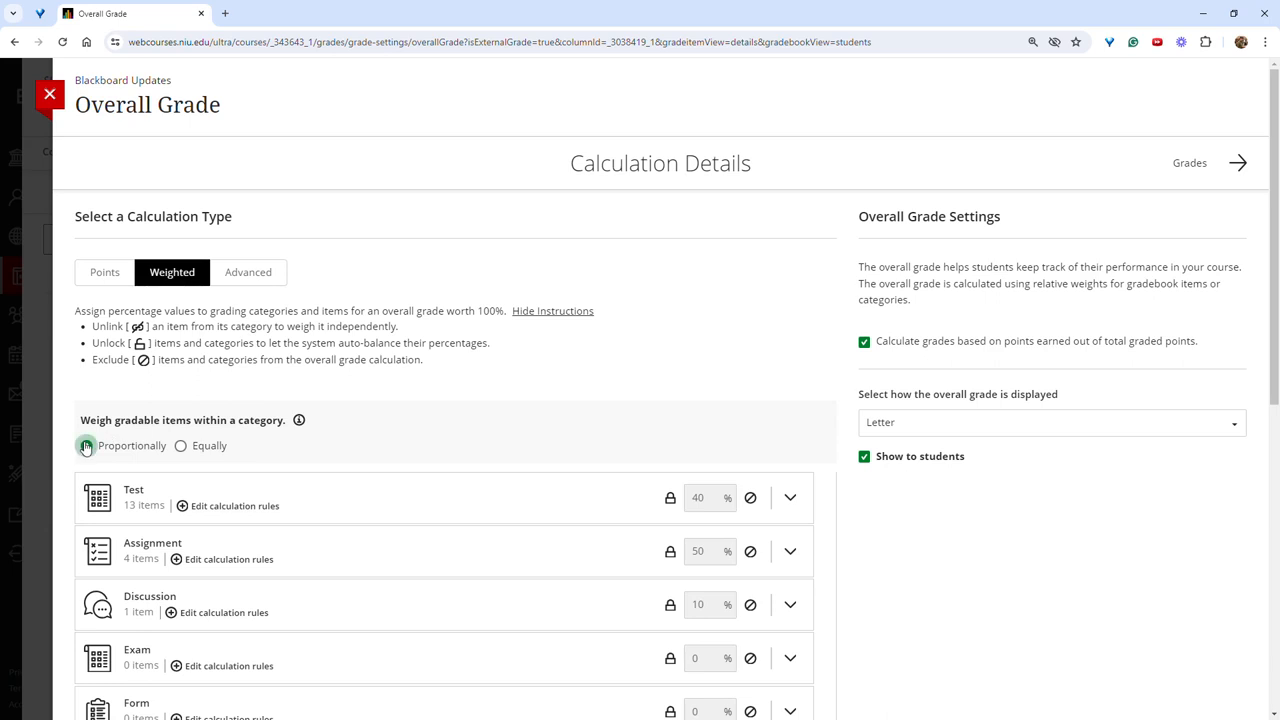
left_click(86, 445)
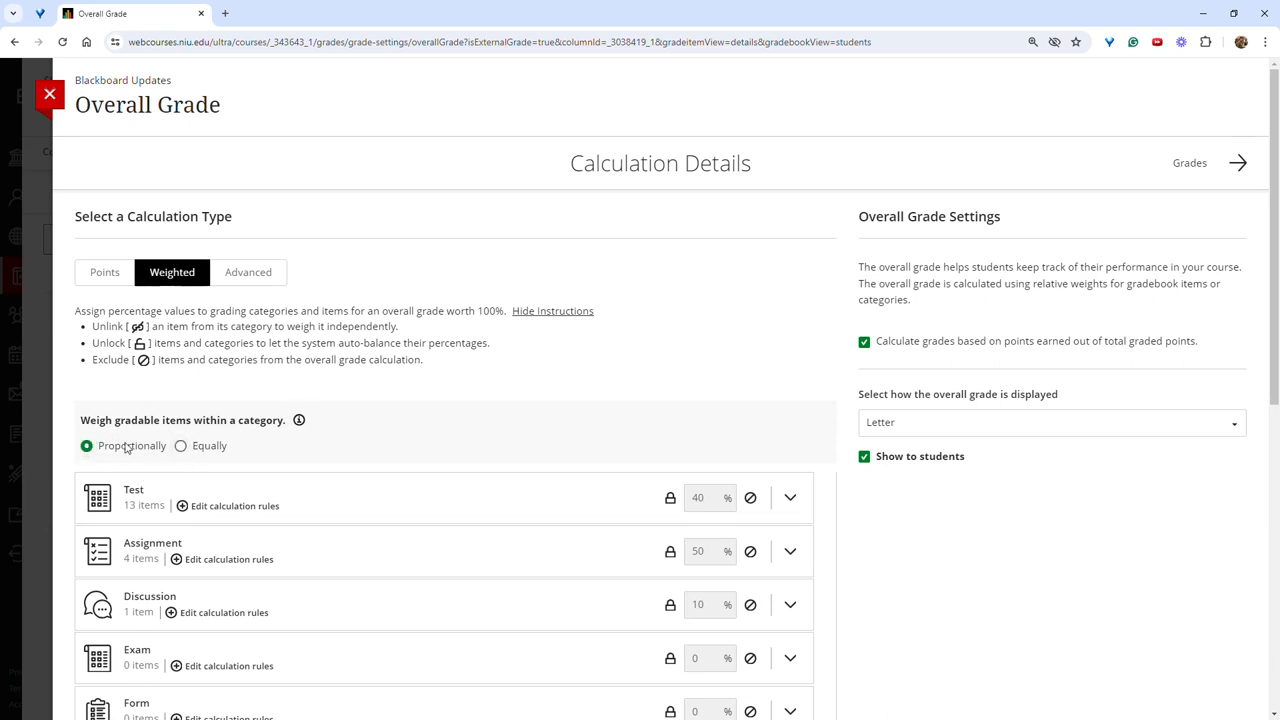
mouse_move(135, 437)
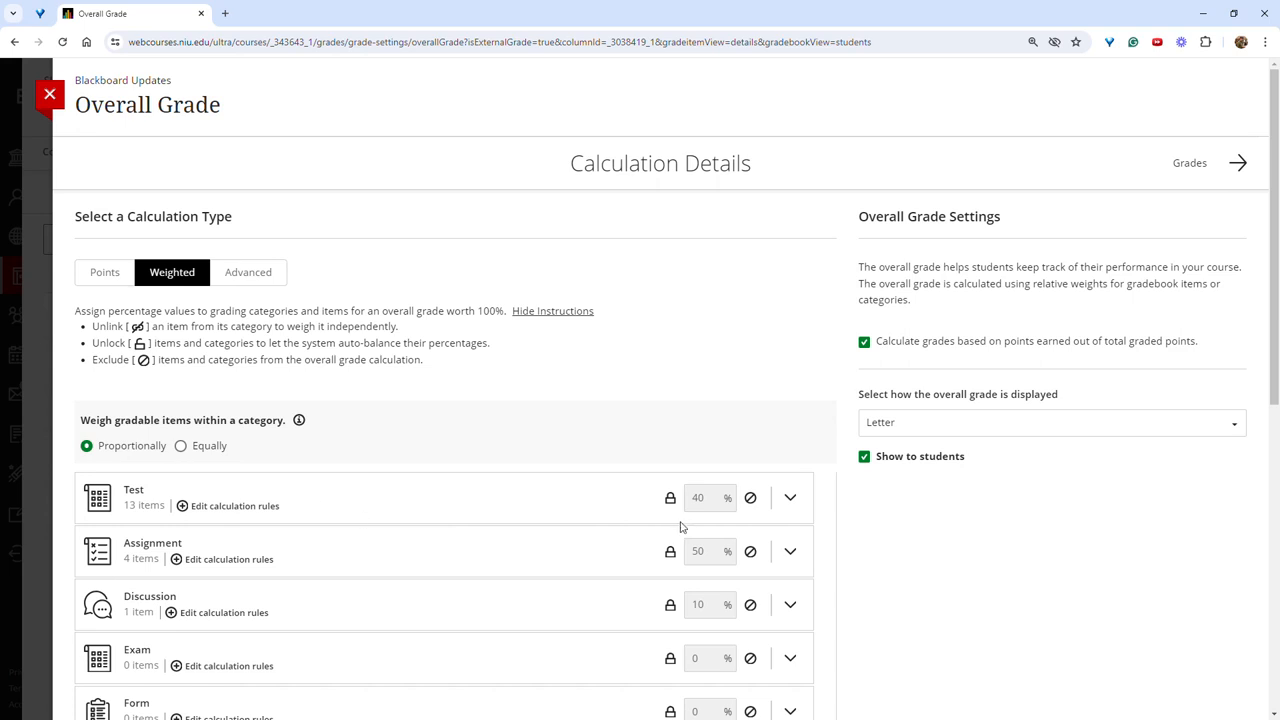
left_click(790, 551)
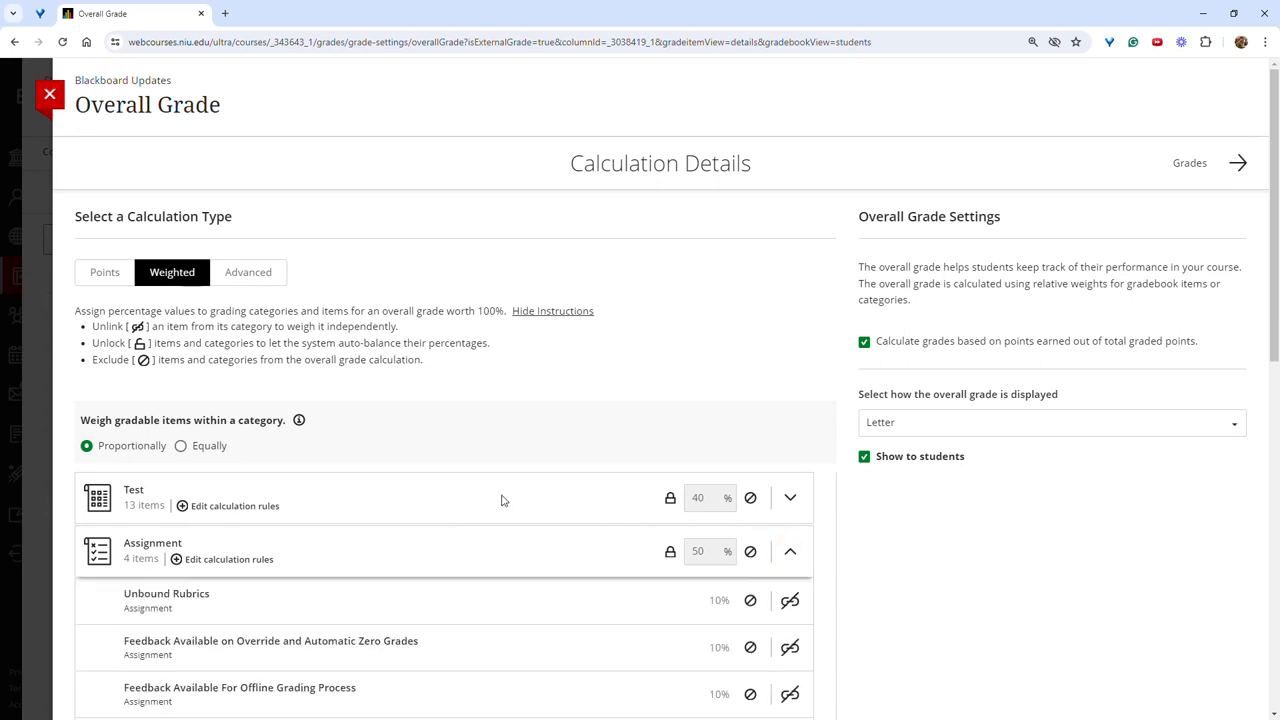
scroll("down", 3)
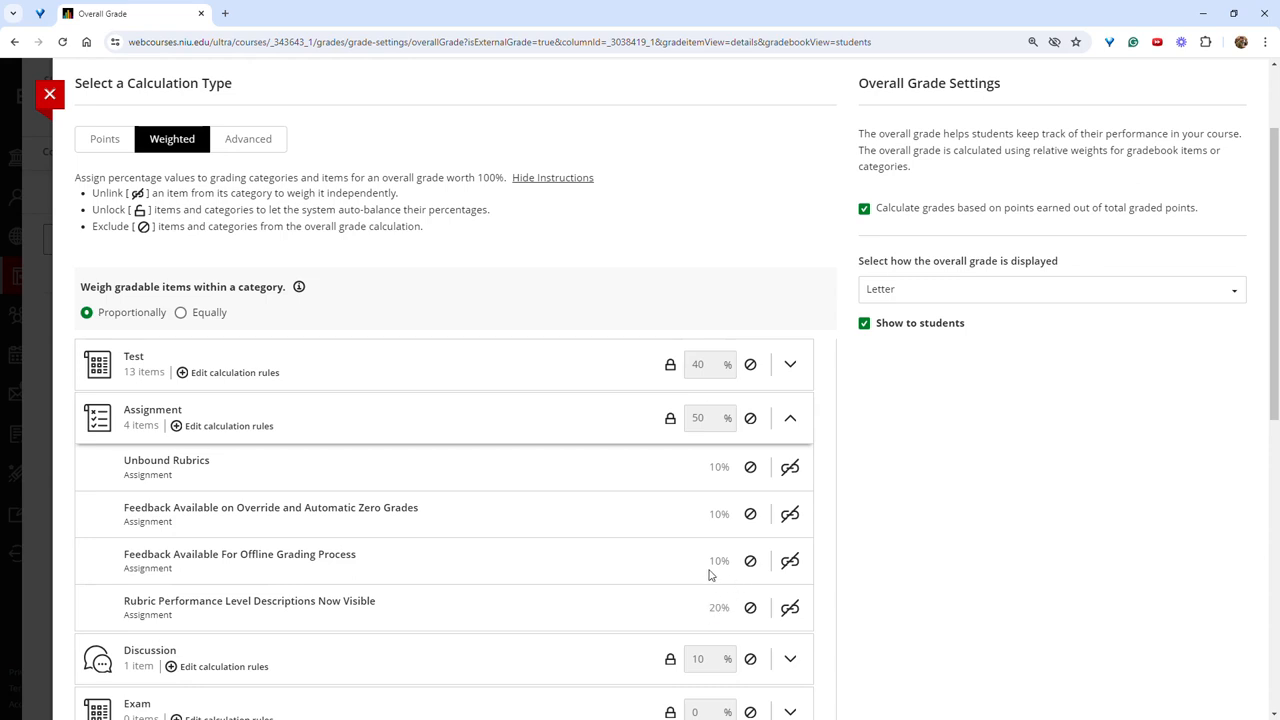
mouse_move(703, 581)
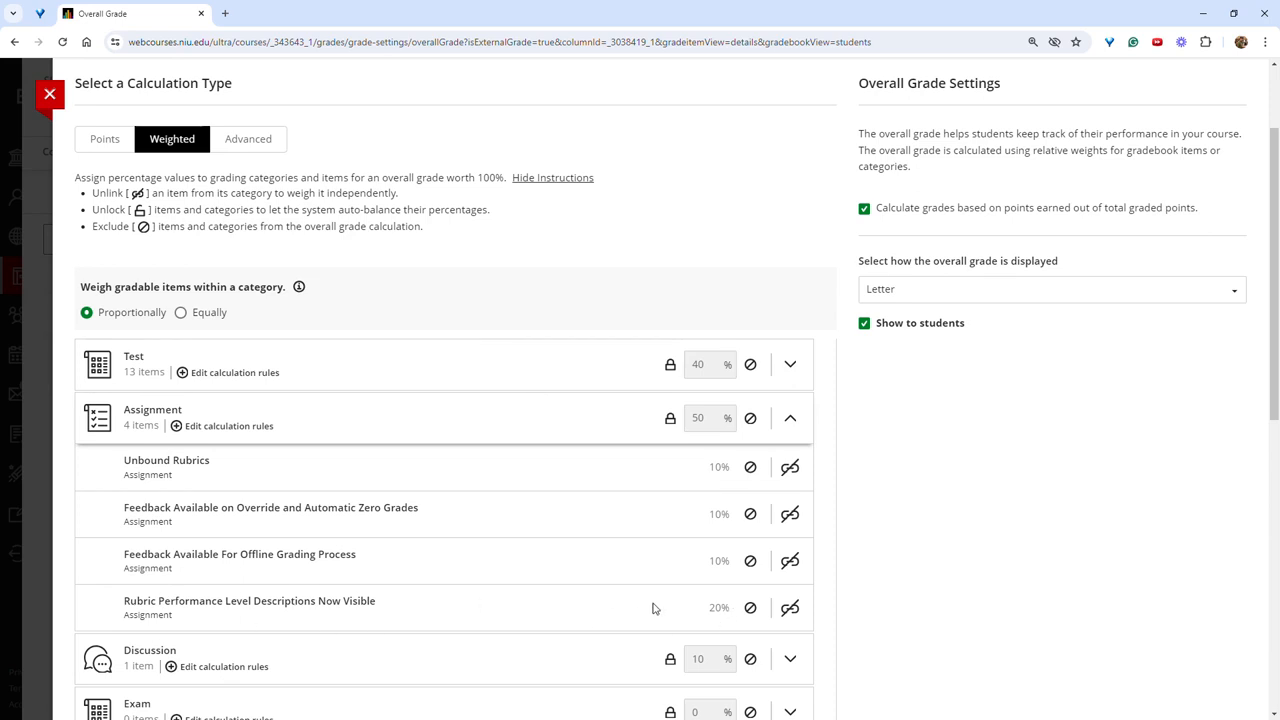
mouse_move(638, 501)
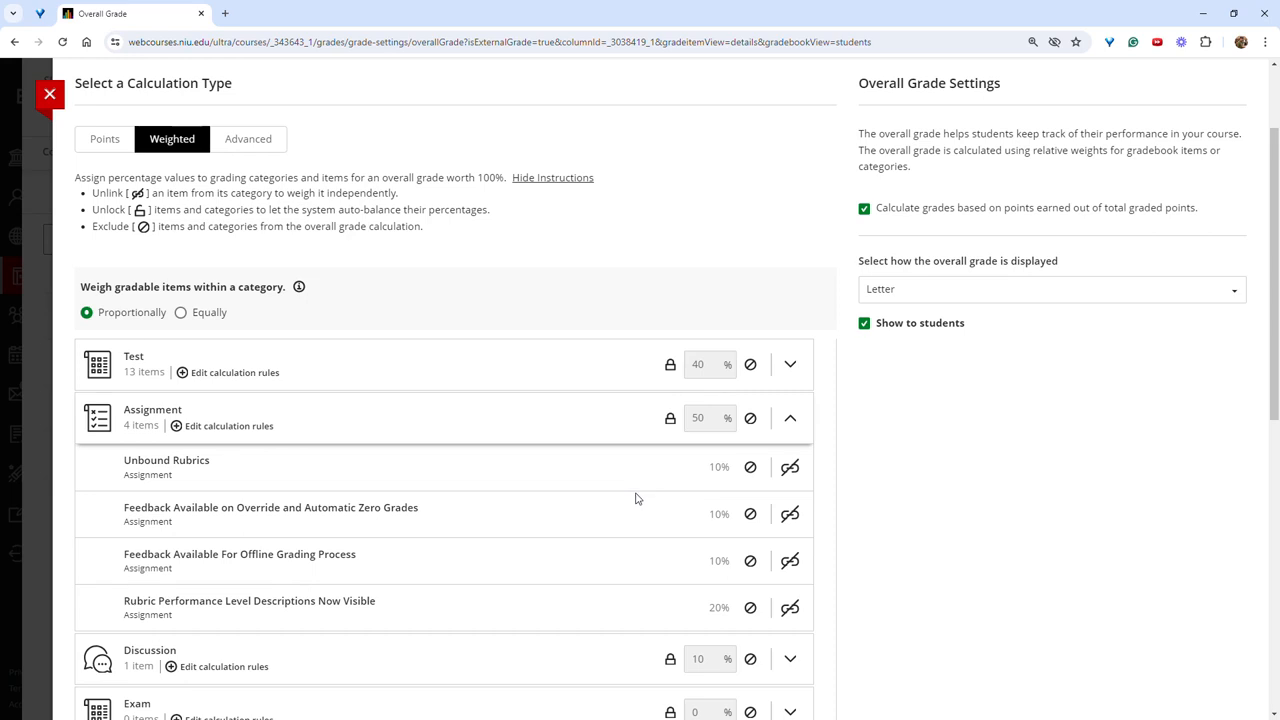
mouse_move(243, 322)
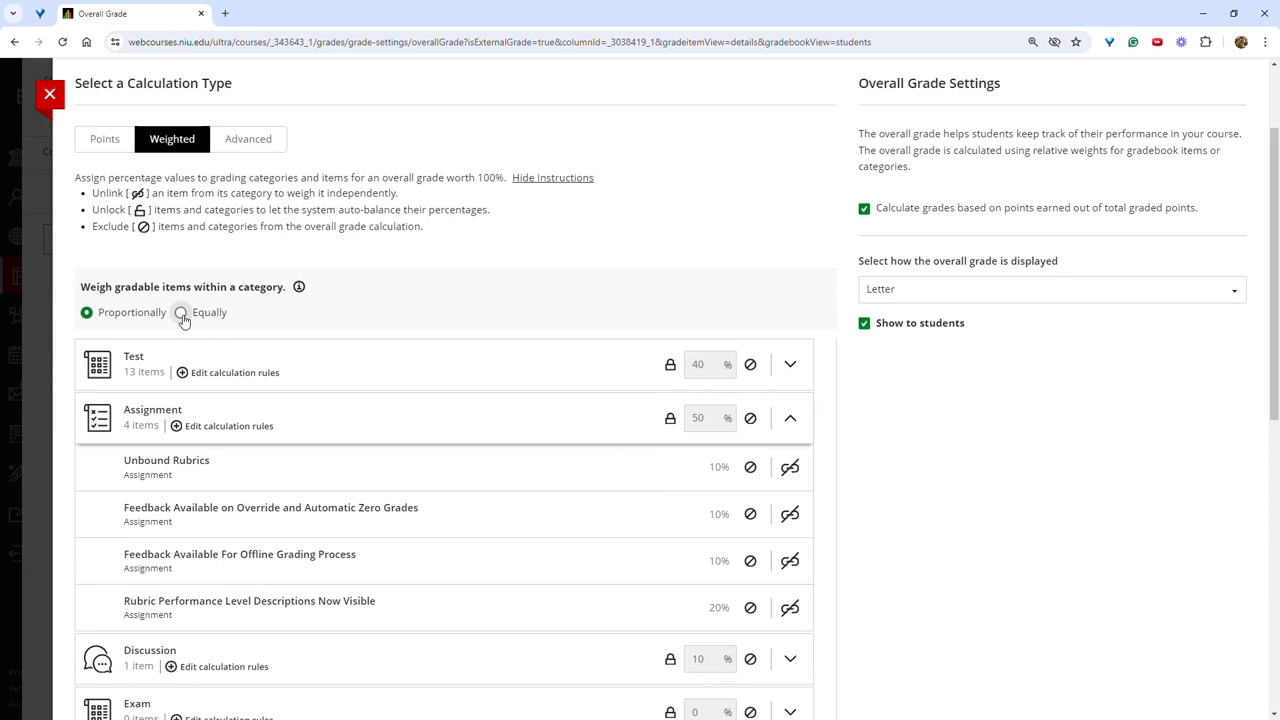
Select Equally for weighting items within categories (12.5% per Assignment item).
left_click(181, 312)
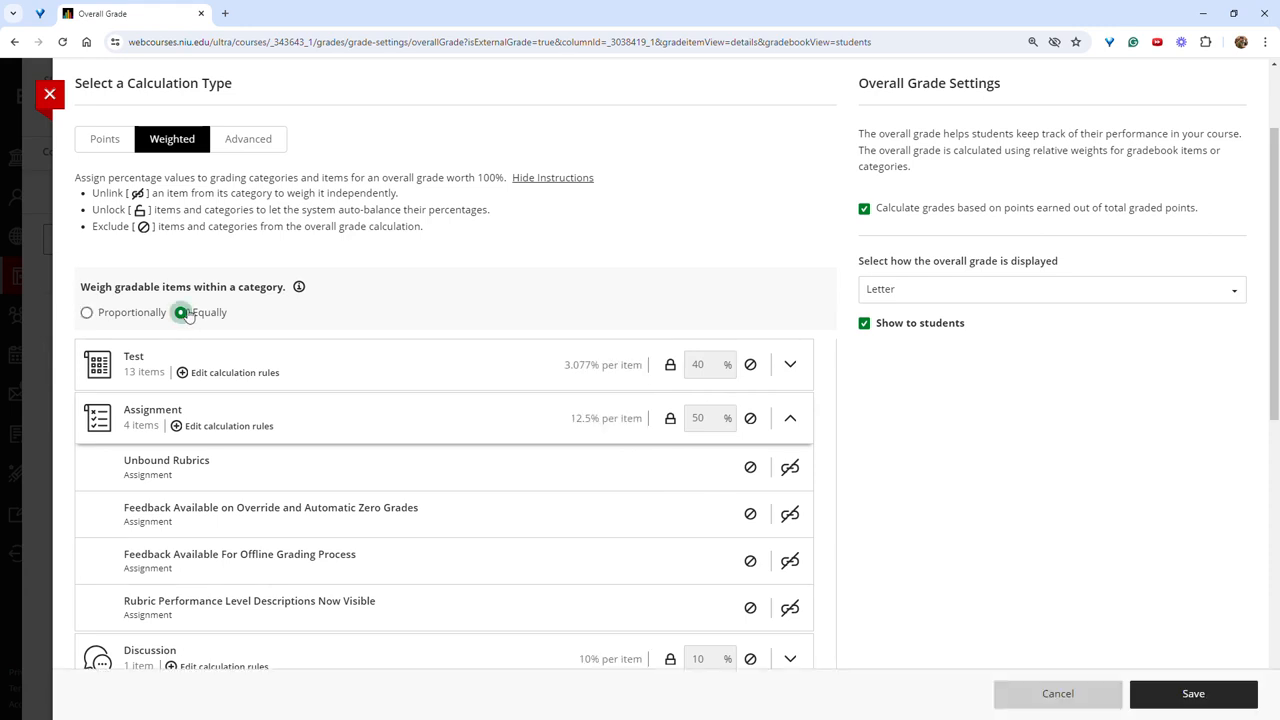
left_click(181, 312)
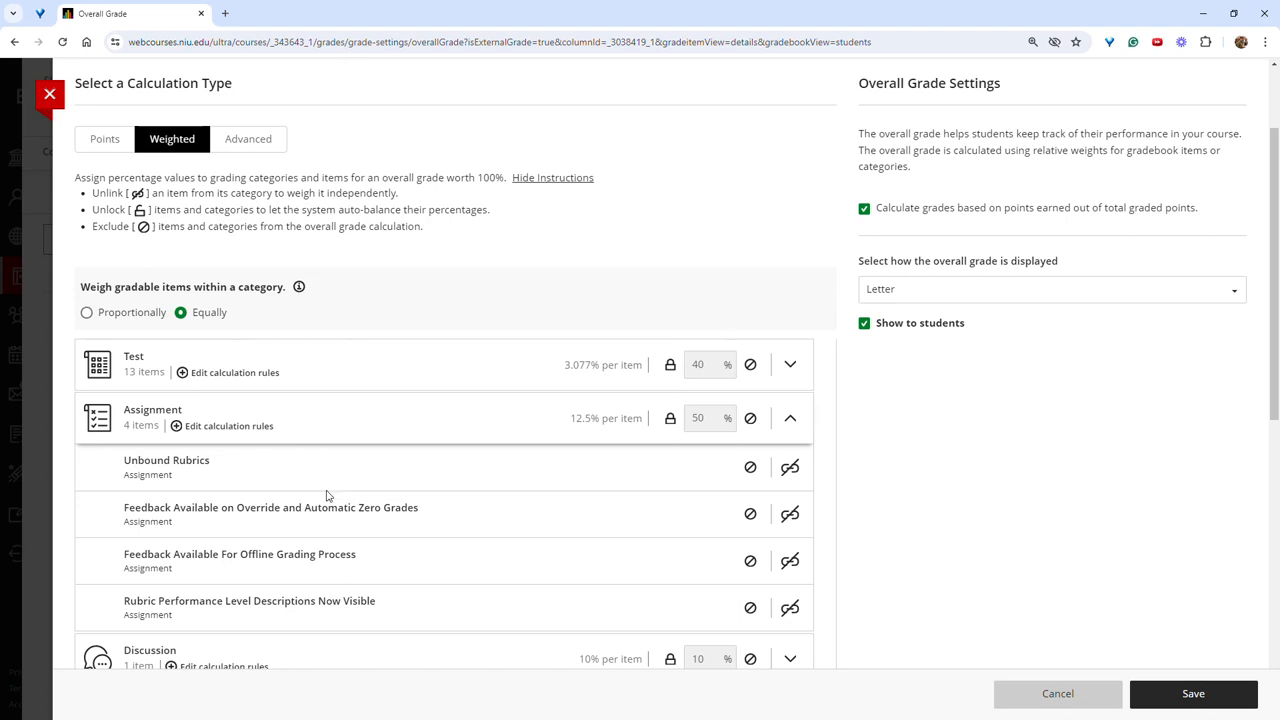
mouse_move(531, 421)
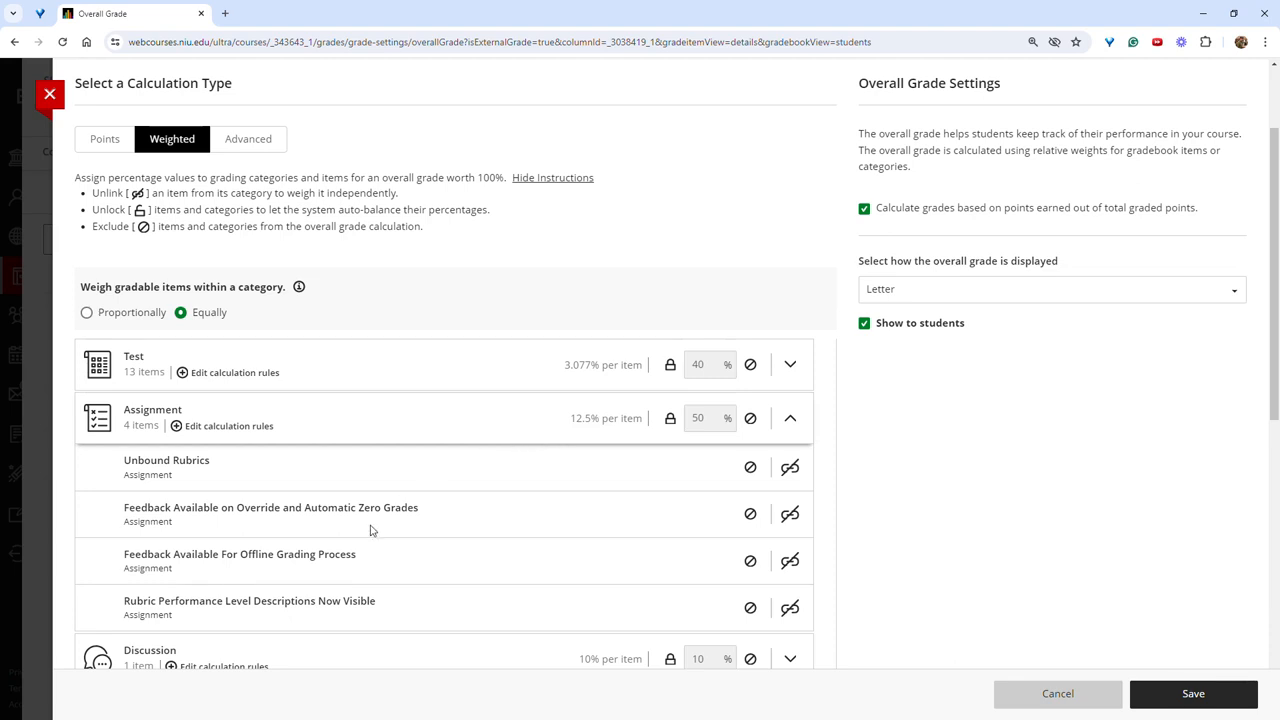
mouse_move(352, 494)
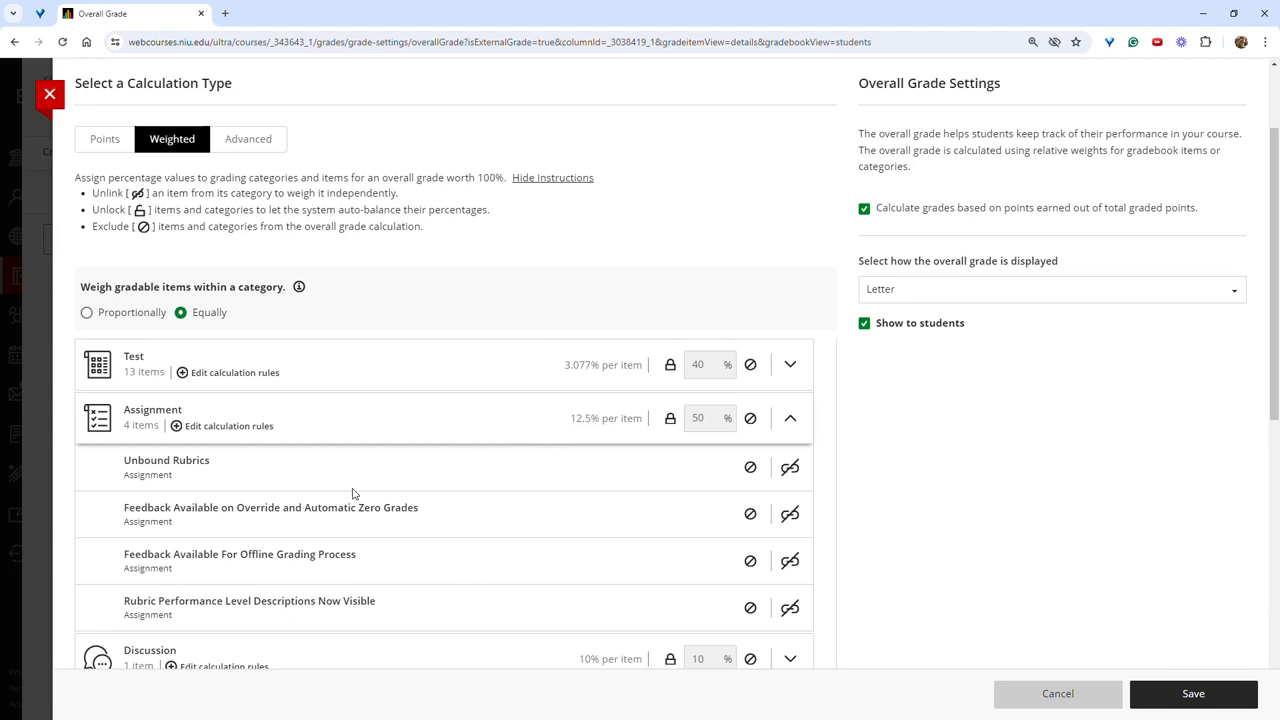
mouse_move(48, 649)
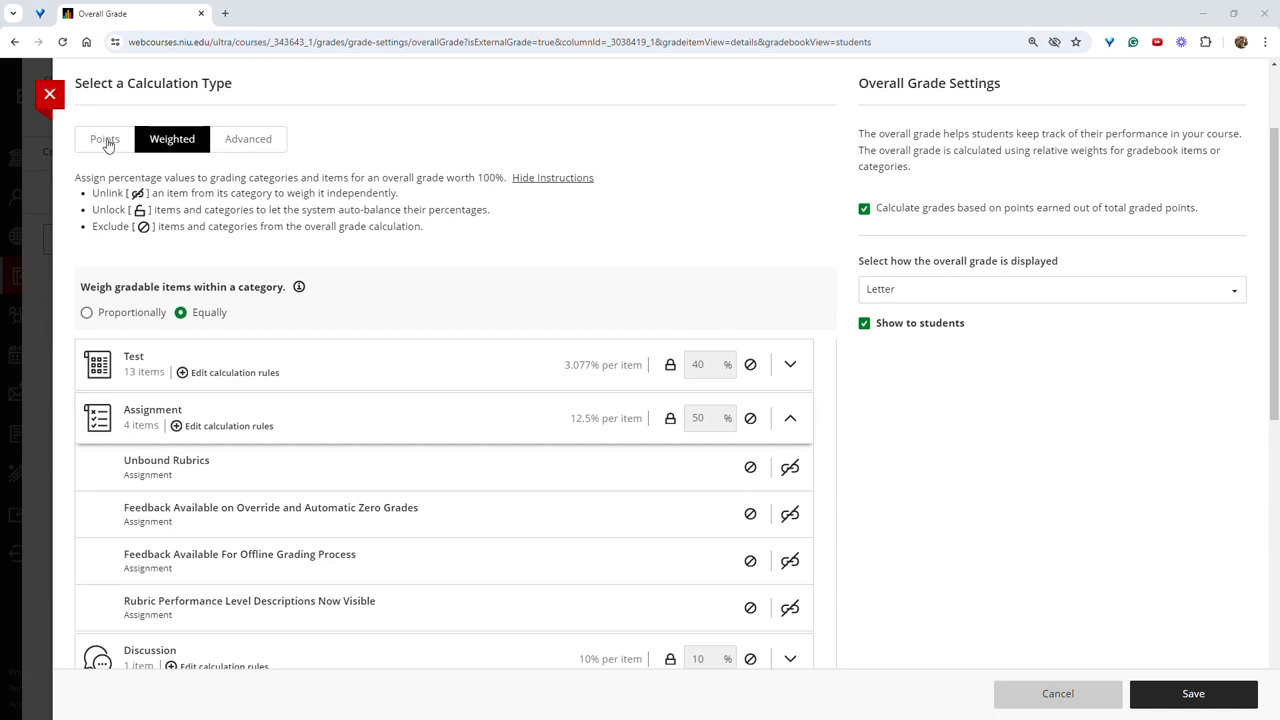
mouse_move(272, 153)
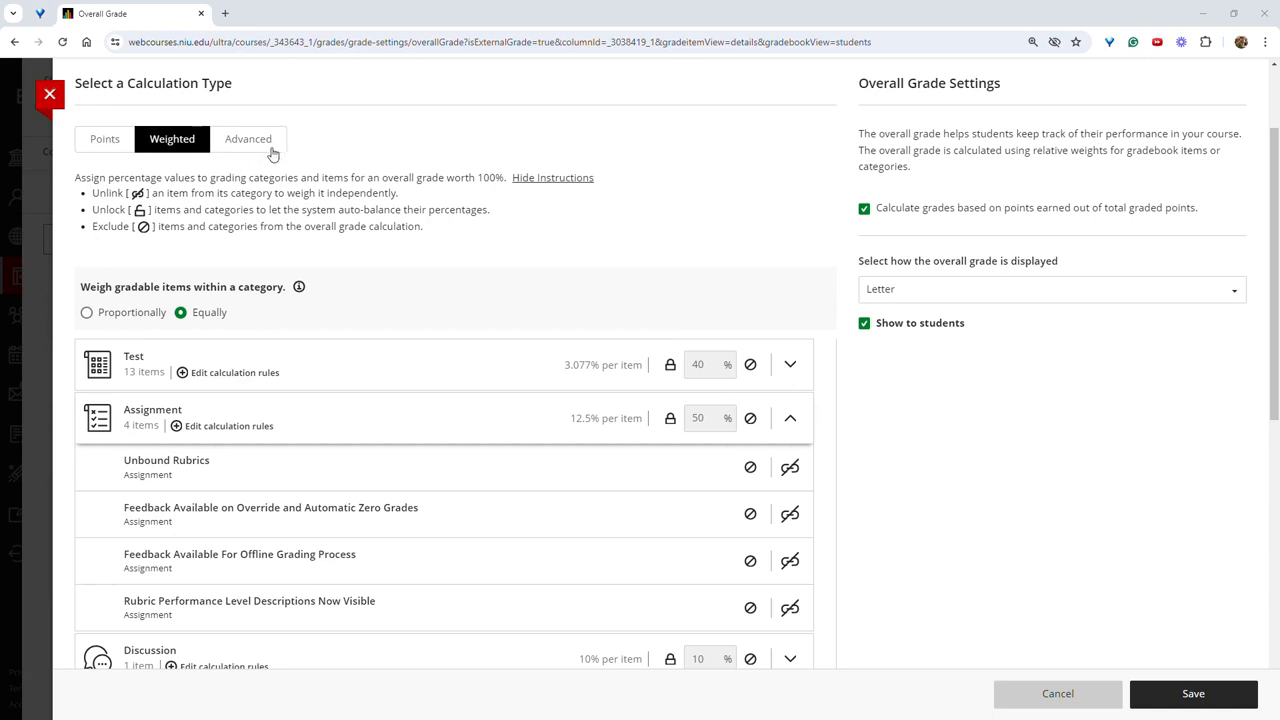
mouse_move(273, 155)
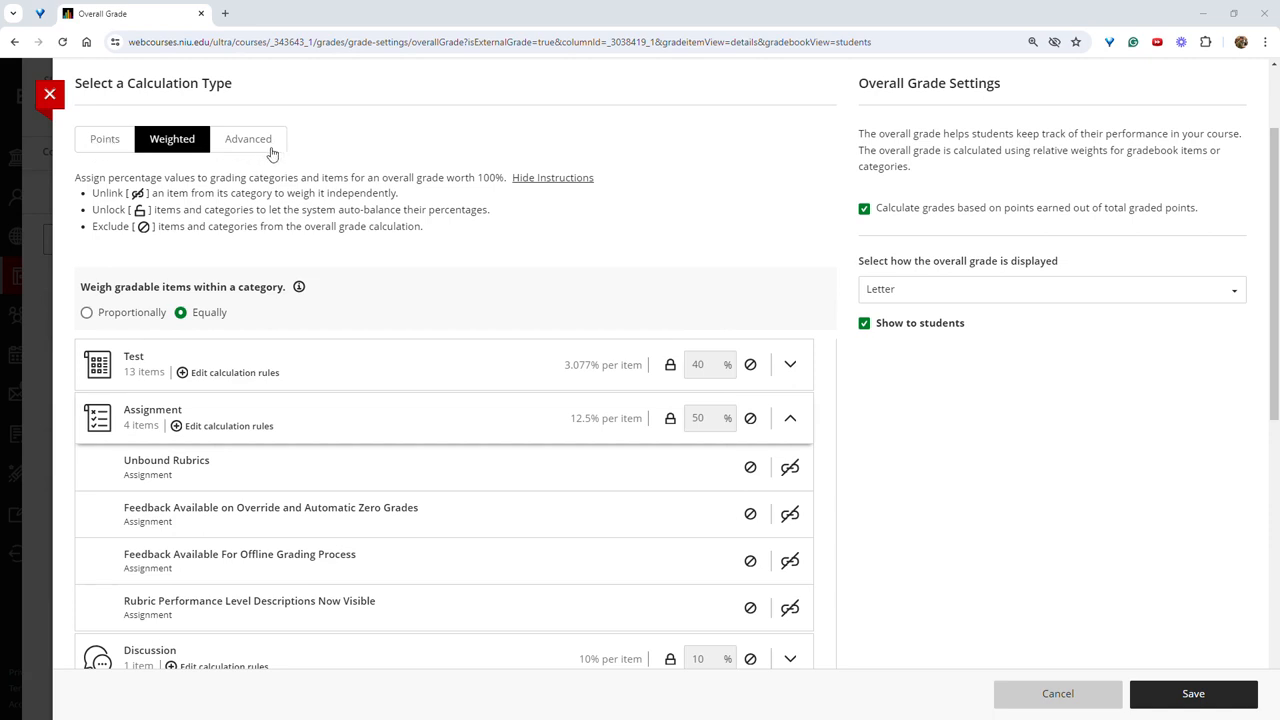
mouse_move(37, 471)
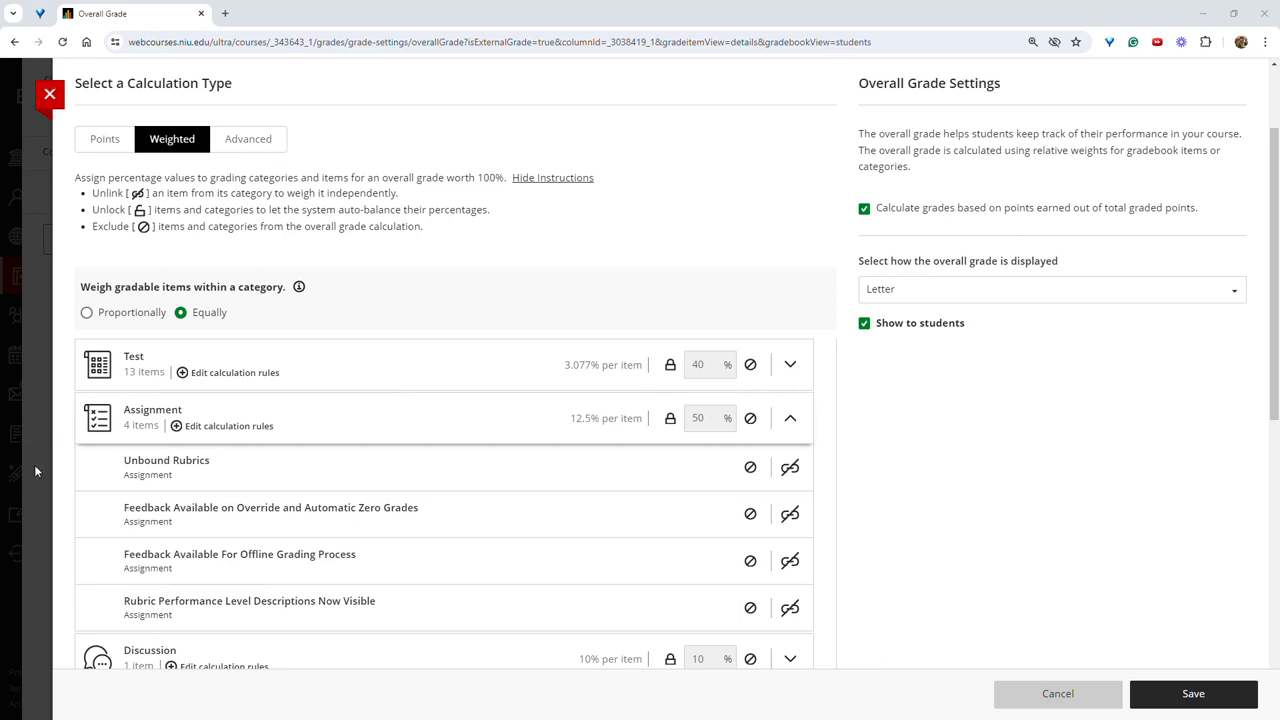